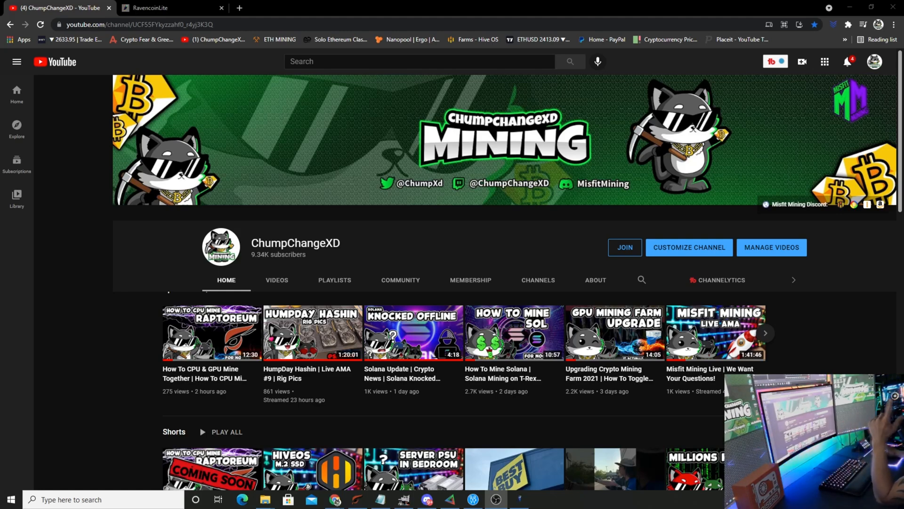
mouse_move(133, 77)
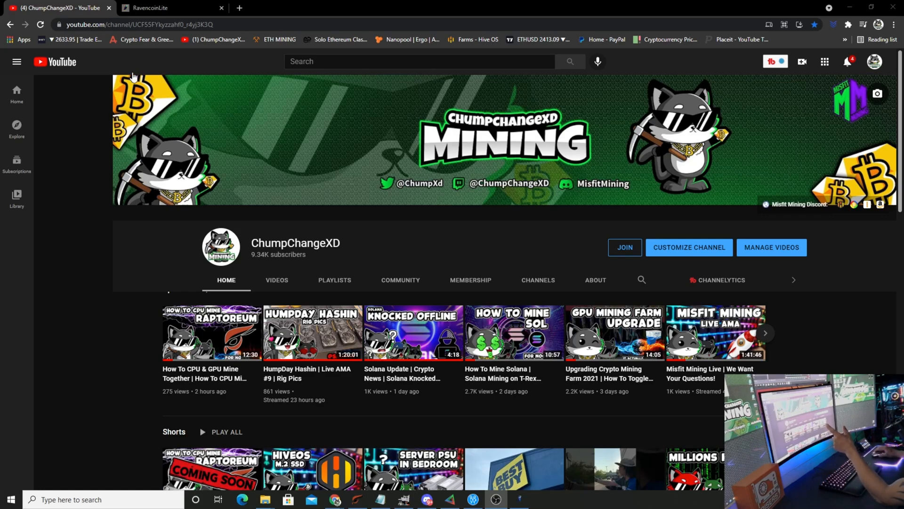
- Switch to the RavencoinLite tab and open the site's WALLET page with core wallet and pool info
click(149, 7)
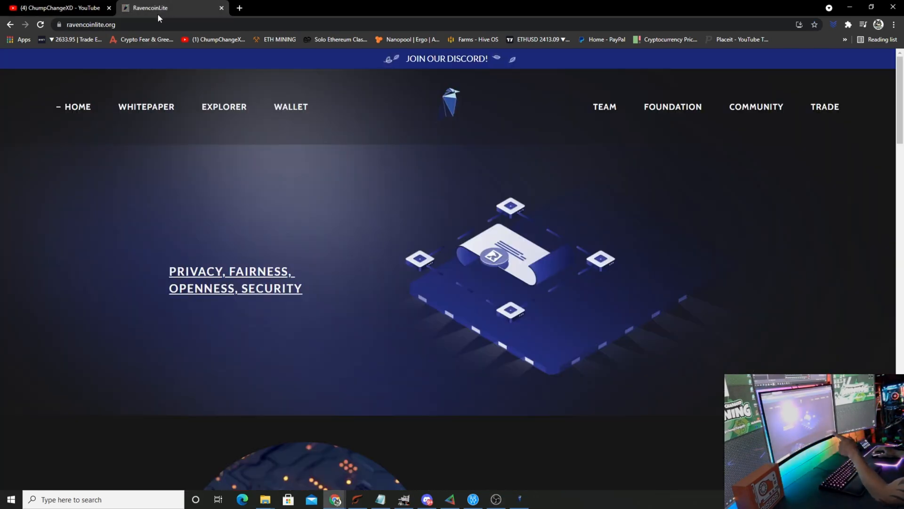
click(291, 107)
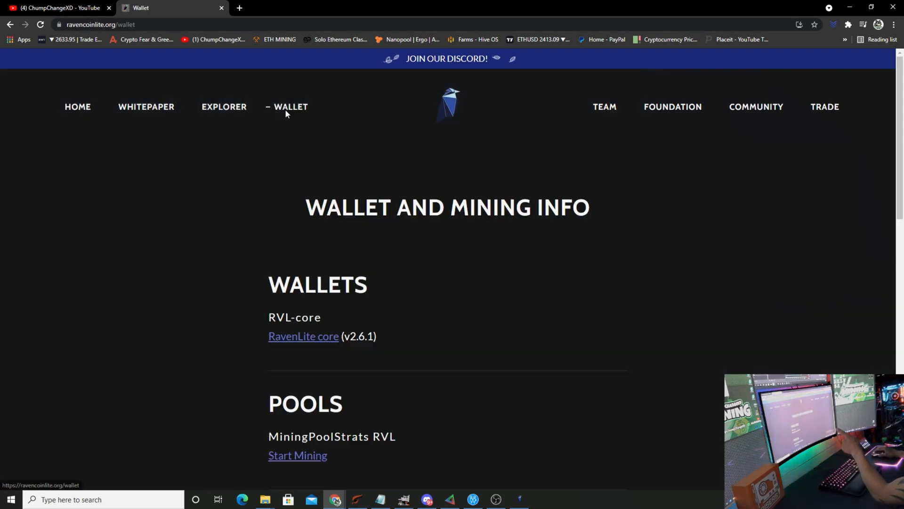
mouse_move(304, 336)
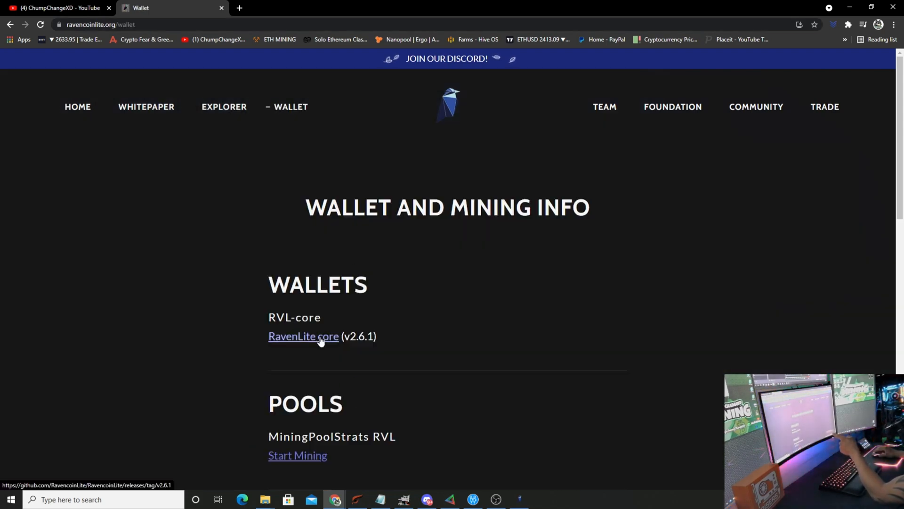
- Download RavencoinLite.core.v2.6.1.Windows.zip from the RavenLite core release page and open it
click(304, 336)
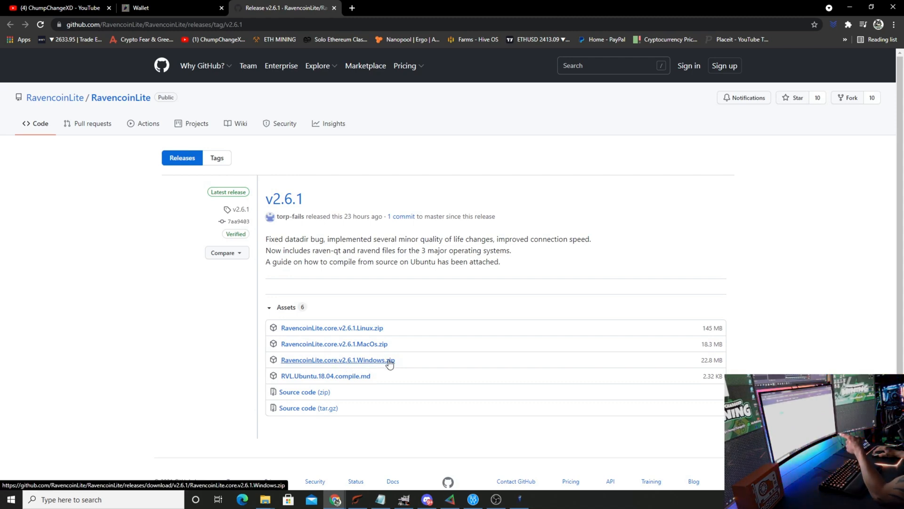
mouse_move(382, 368)
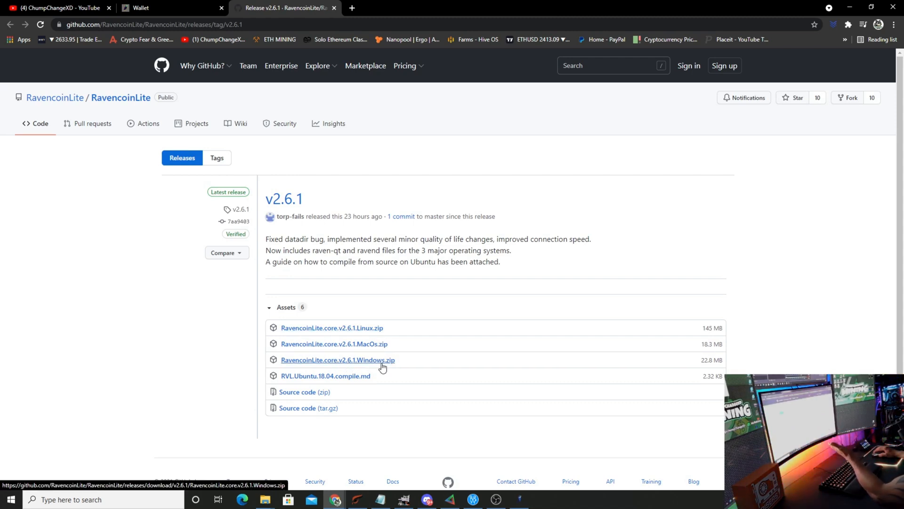
click(337, 359)
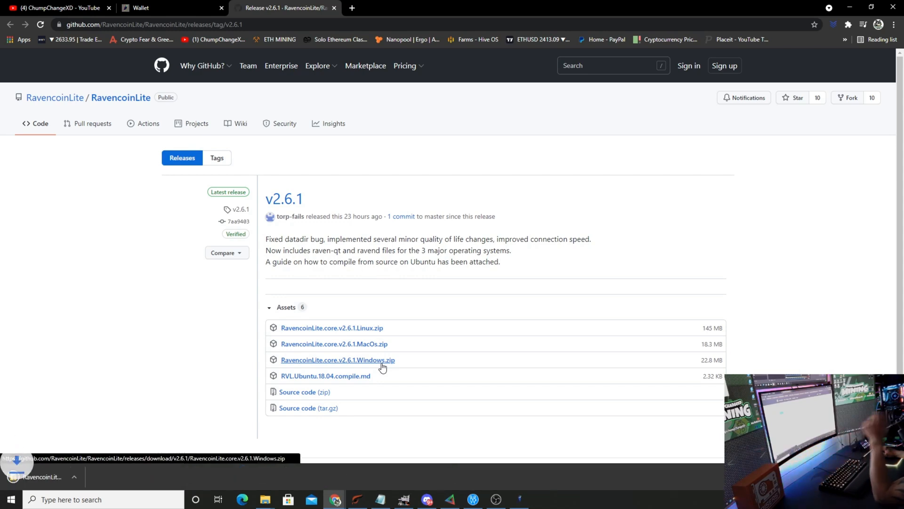
click(337, 359)
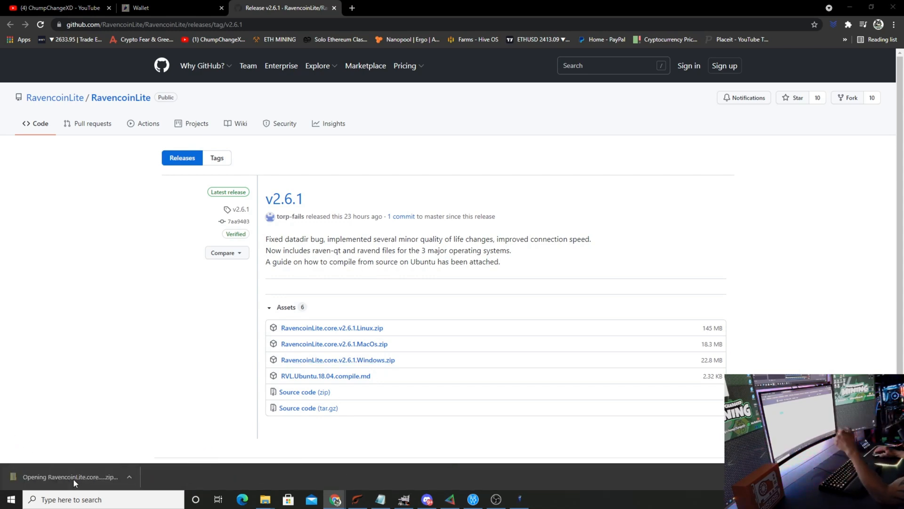
- Extract the RavencoinLite core v2.6.1 zip and open its Windows folder with ravend and raven-qt
click(72, 476)
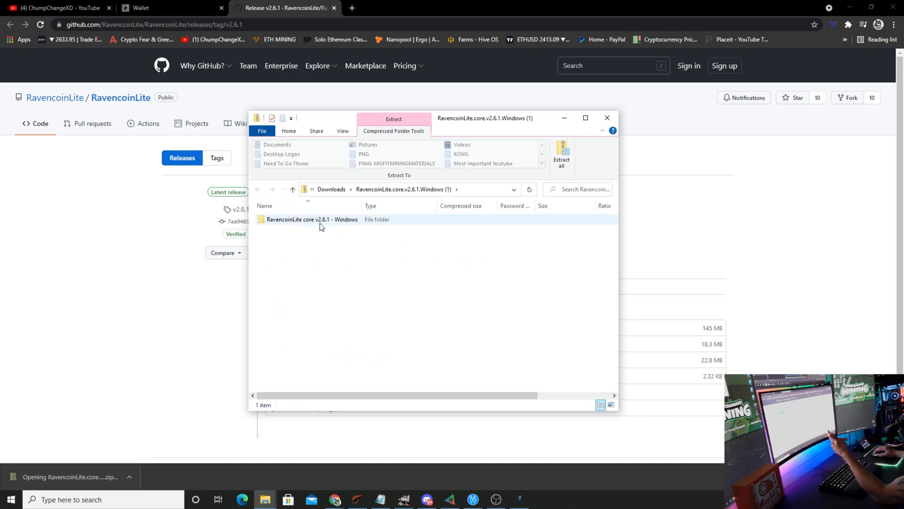
click(561, 157)
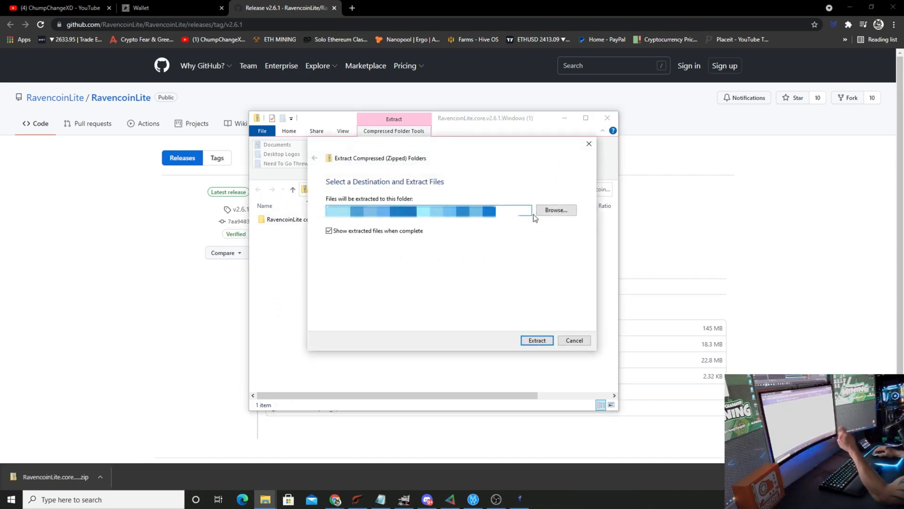
click(536, 340)
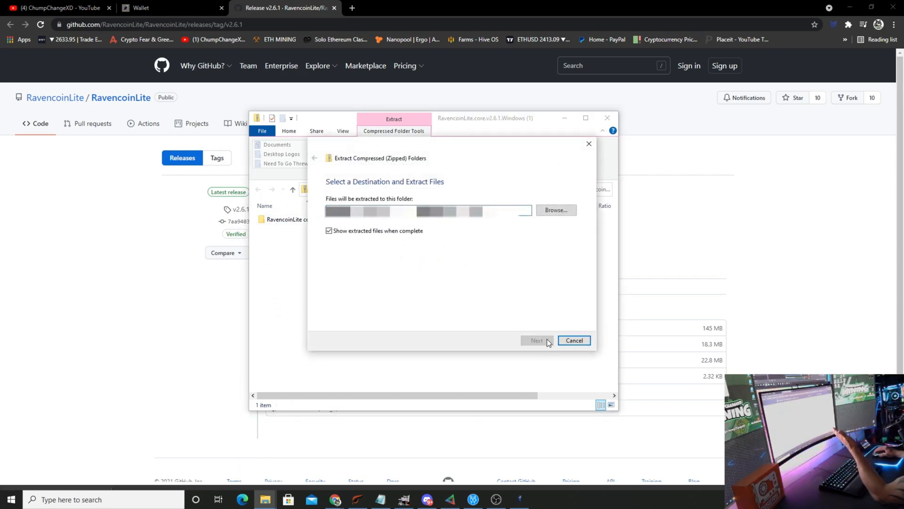
click(537, 340)
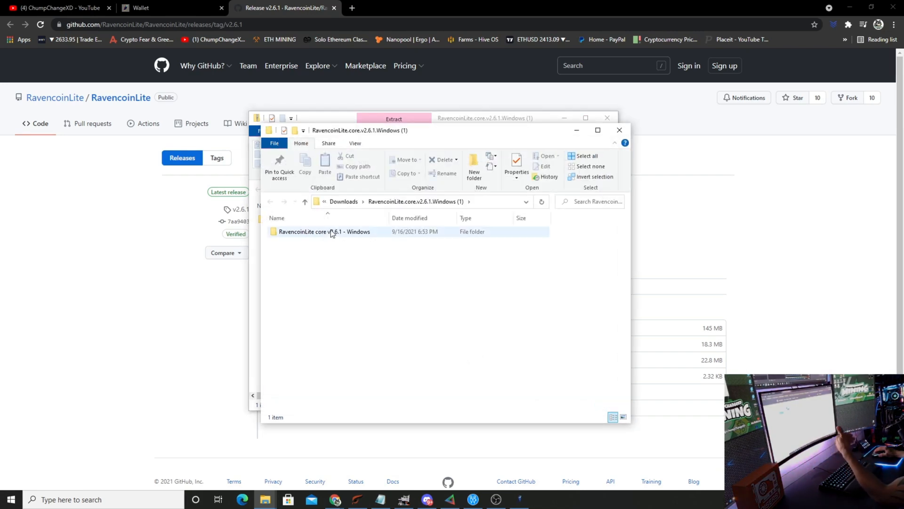
double_click(324, 232)
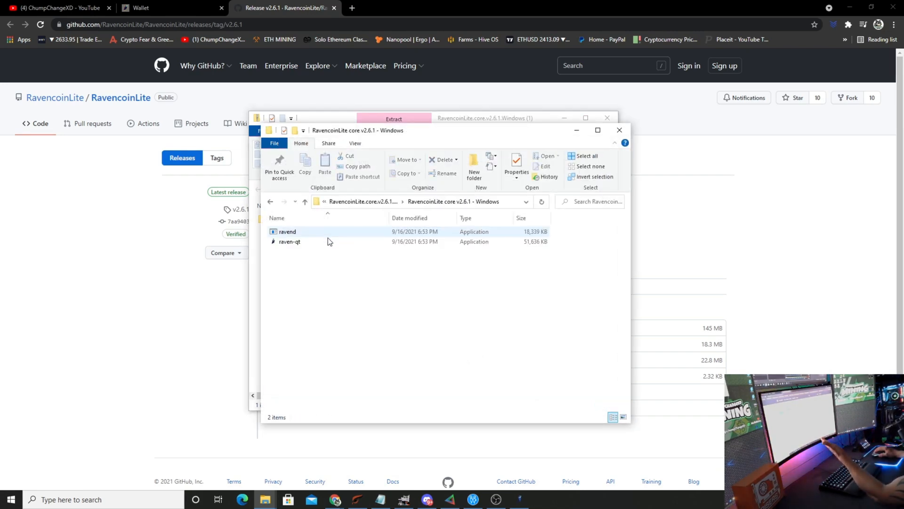
mouse_move(290, 242)
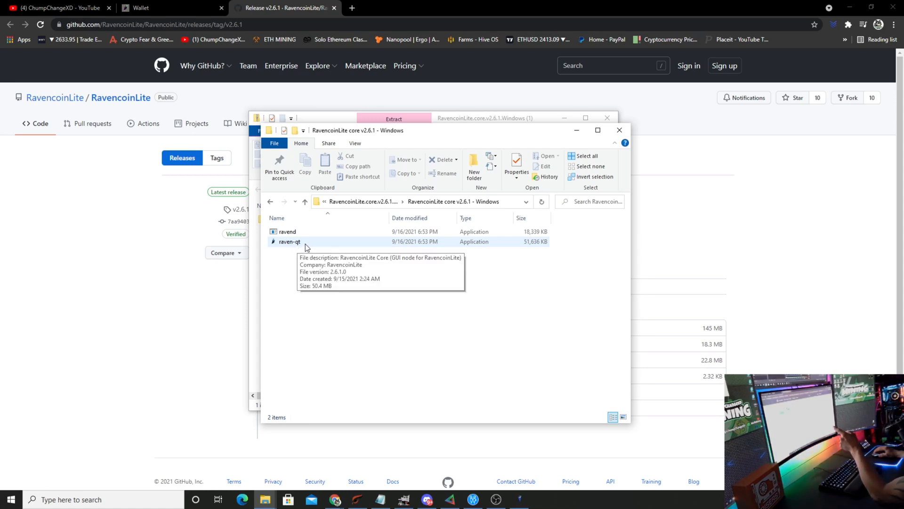
mouse_move(529, 504)
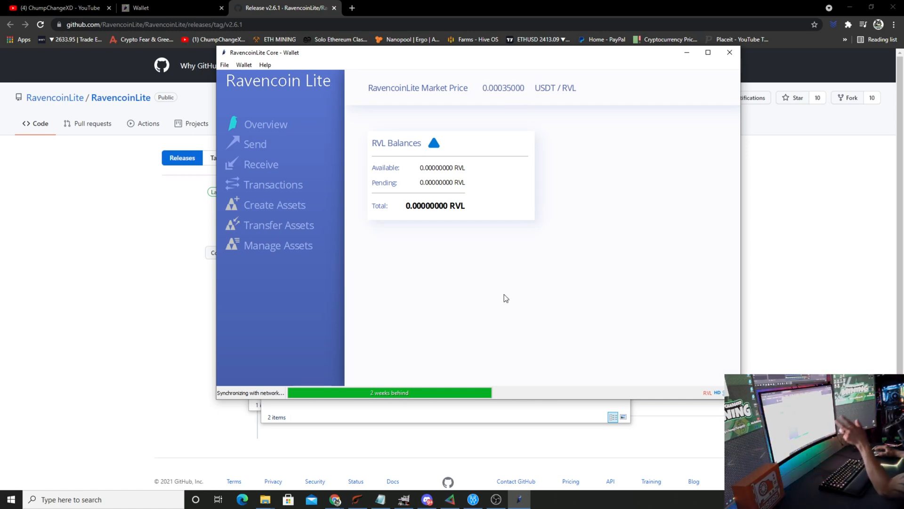
- Go back to the Wallet tab and scroll down to the Nvidia and AMD MINERS list
click(167, 8)
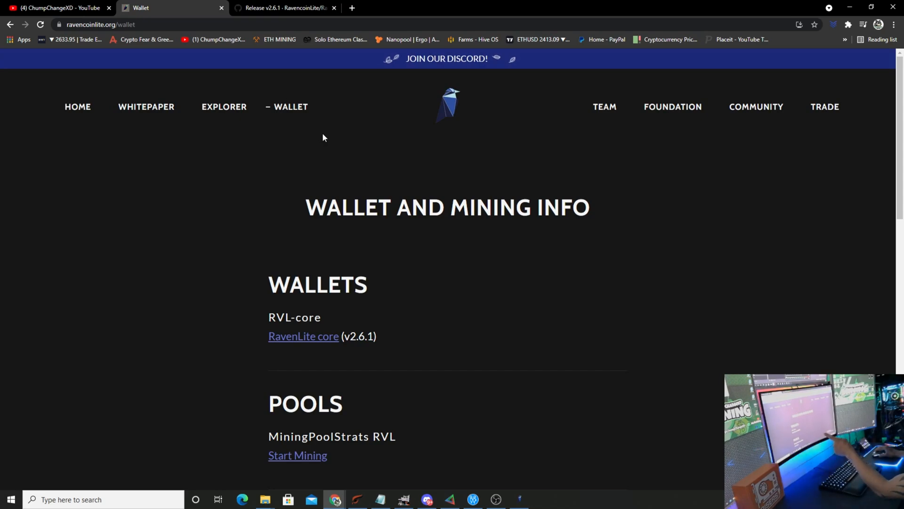
scroll(down, 3)
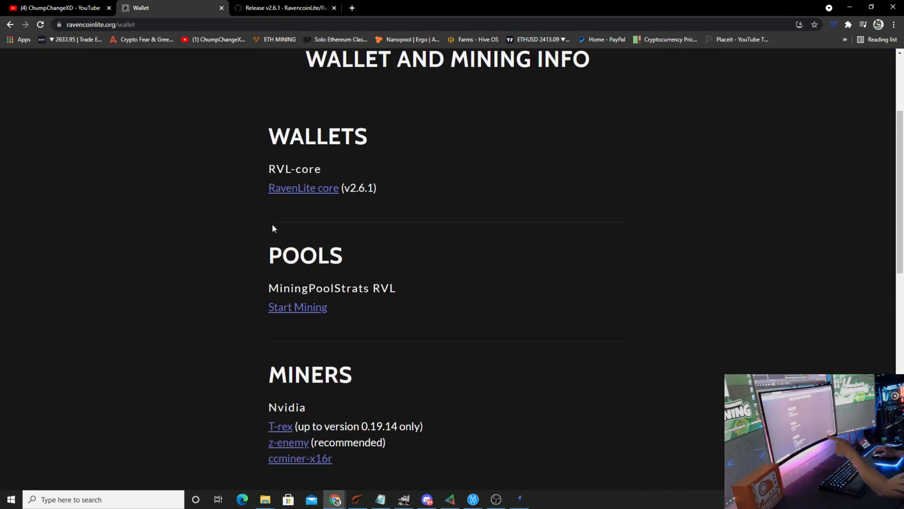
scroll(down, 3)
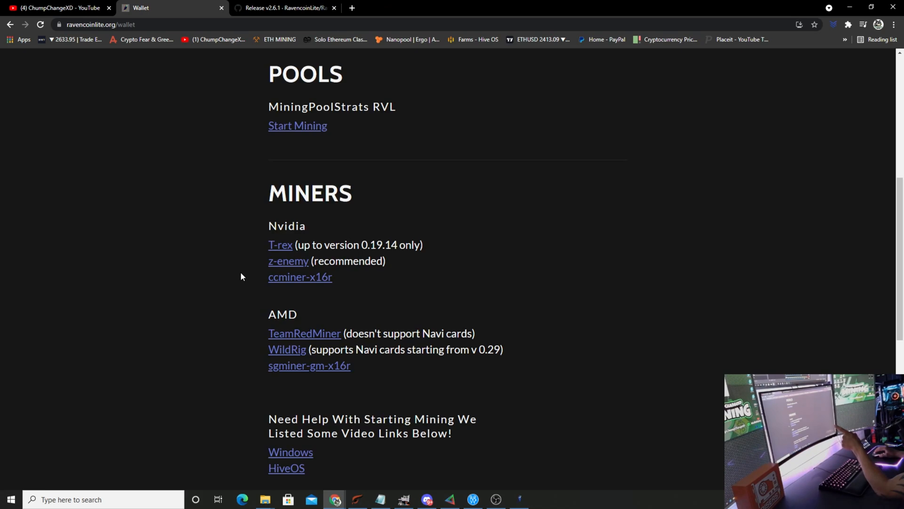
mouse_move(283, 249)
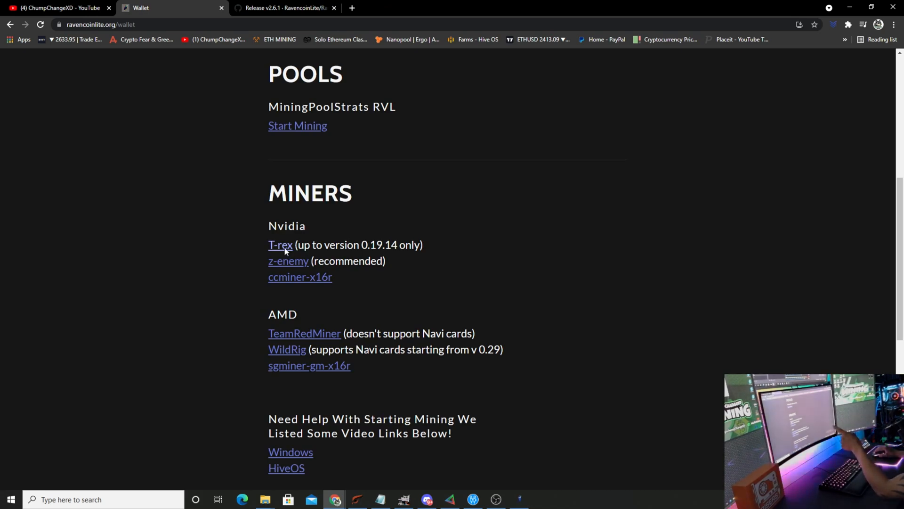
- Download t-rex-0.19.14-win-cuda11.1.zip from the T-Rex release Assets and open it
click(281, 244)
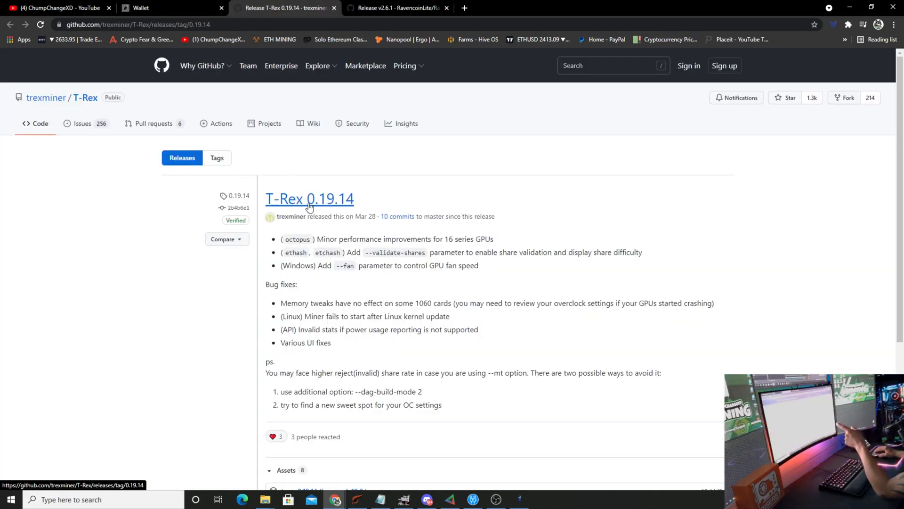
mouse_move(333, 208)
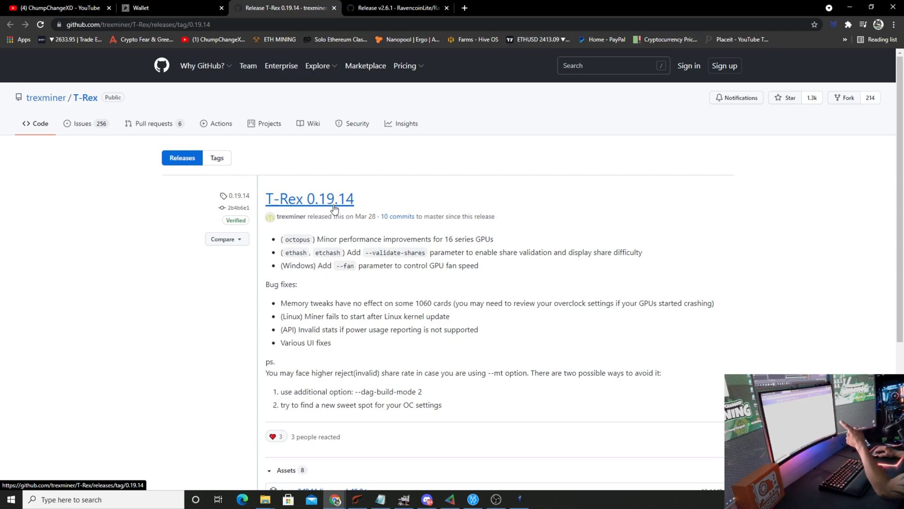
scroll(down, 3)
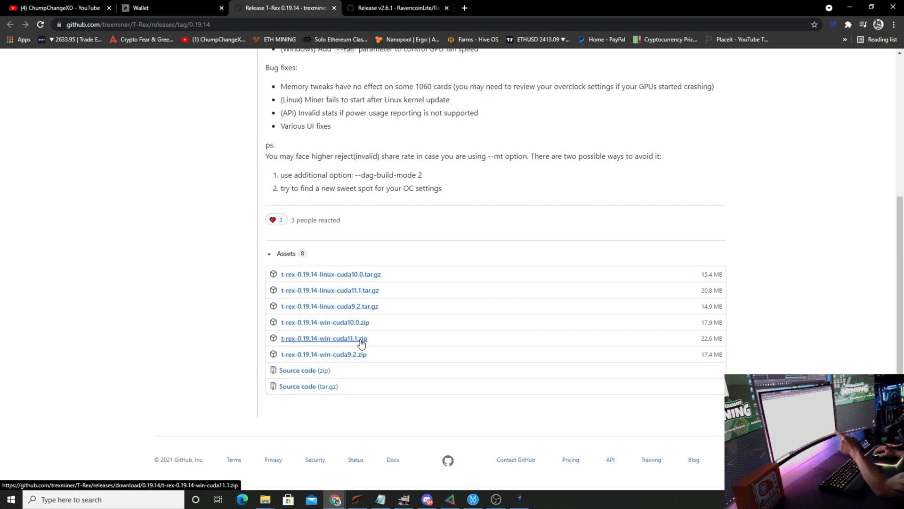
click(324, 355)
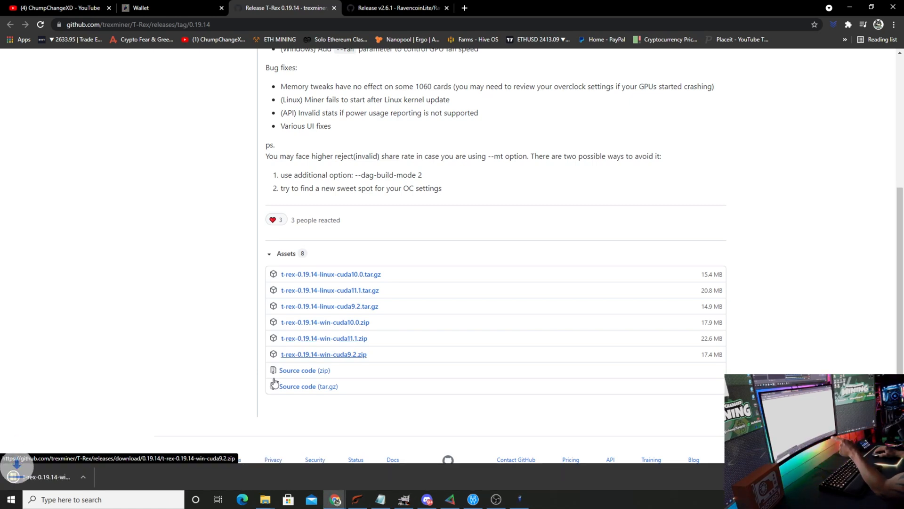
click(323, 354)
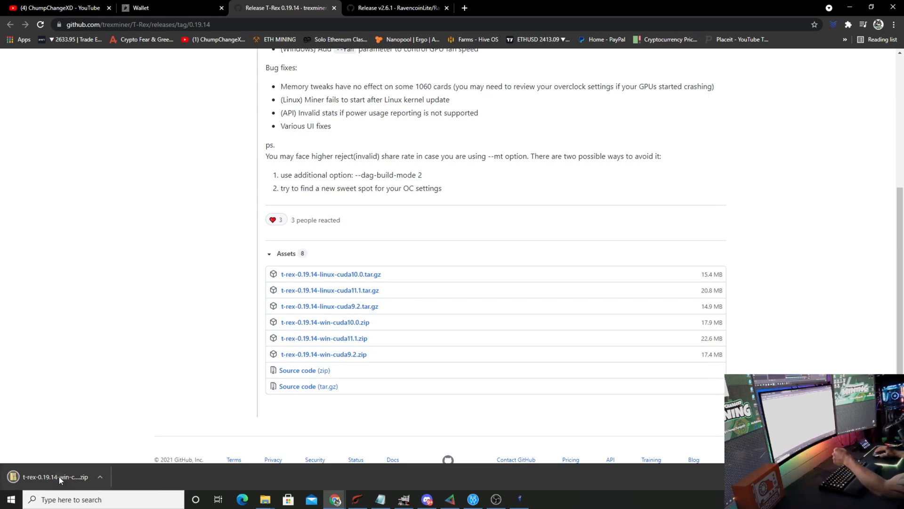
- Open the T-Rex CUDA 11.1 zip in File Explorer to view its pool batch files
click(53, 476)
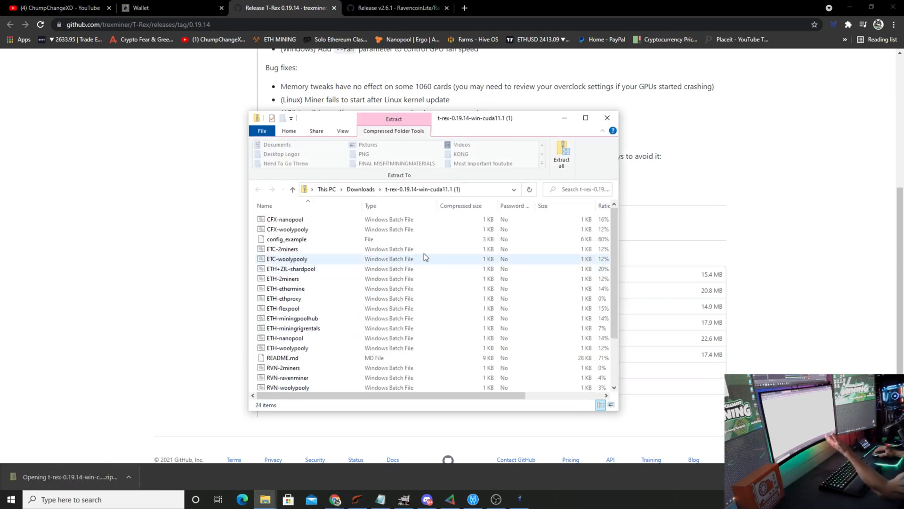
click(561, 156)
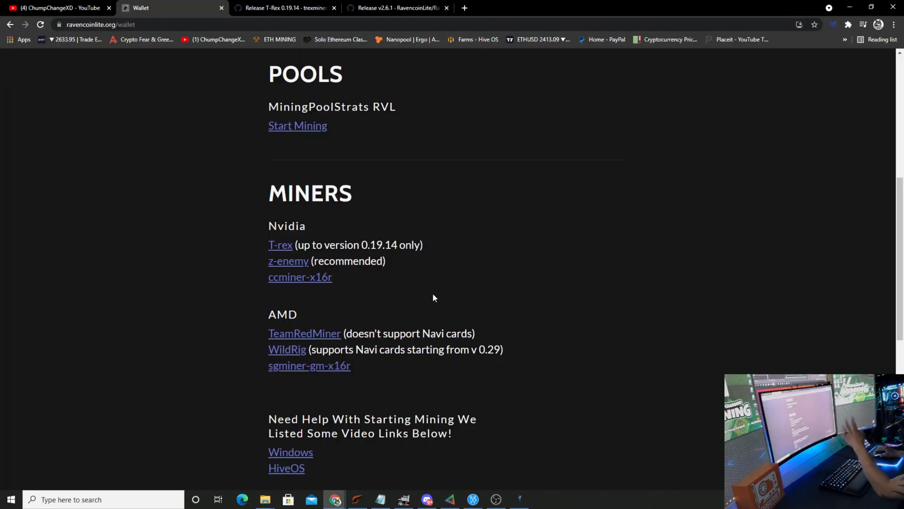
mouse_move(305, 333)
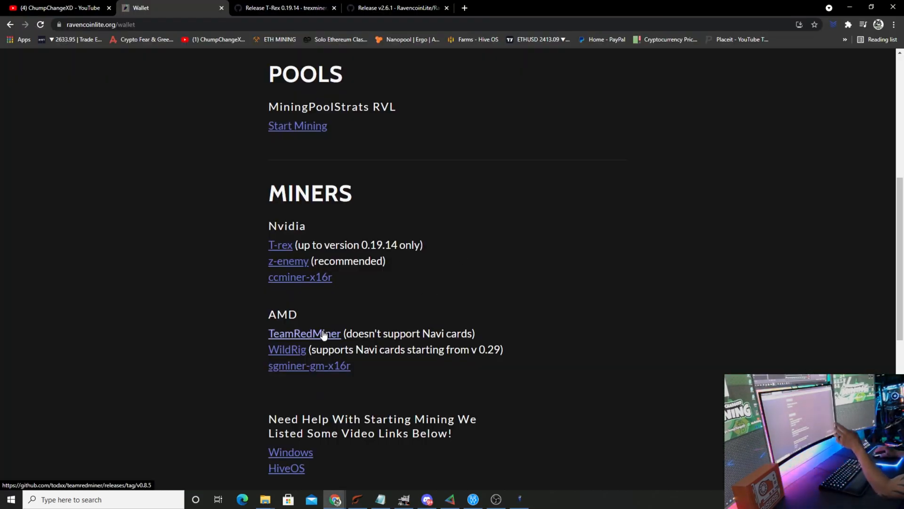
- Download teamredminer-v0.8.5-win.zip from the TeamRedMiner release Assets
click(304, 333)
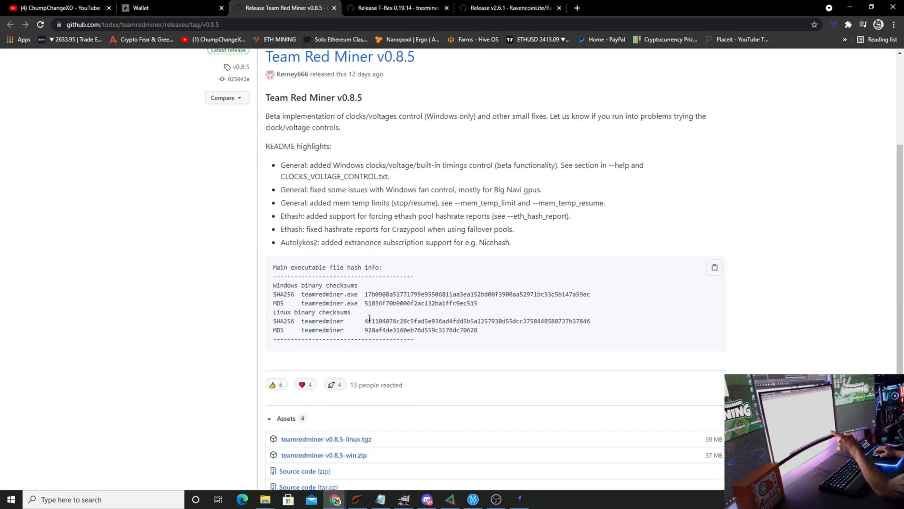
scroll(down, 3)
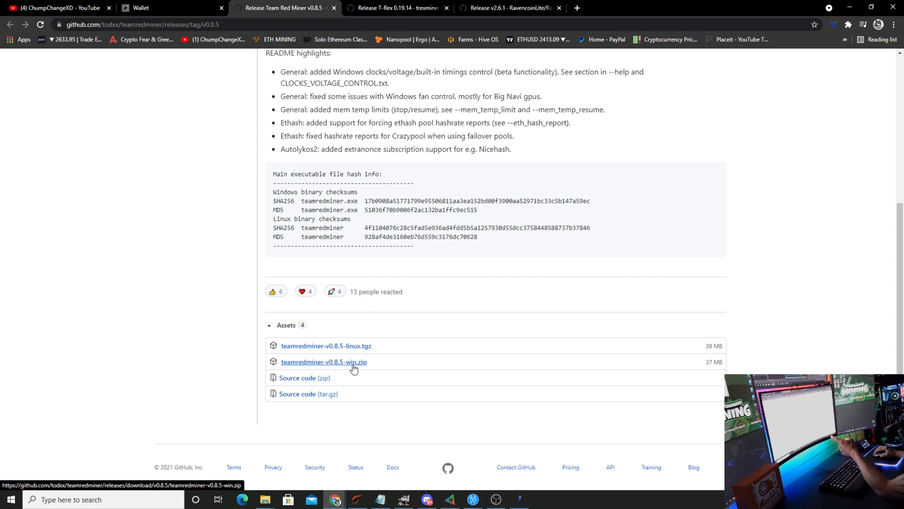
click(323, 361)
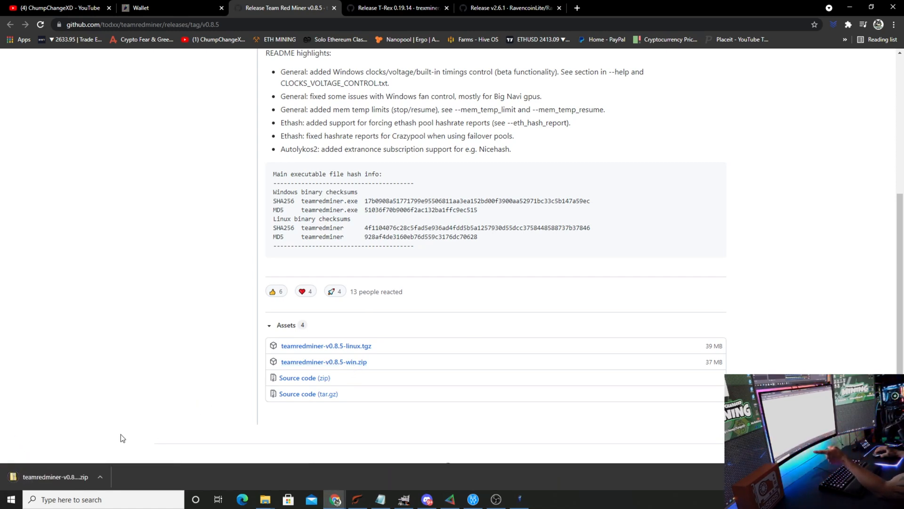
- Extract all files from the downloaded Team Red Miner zip
click(55, 476)
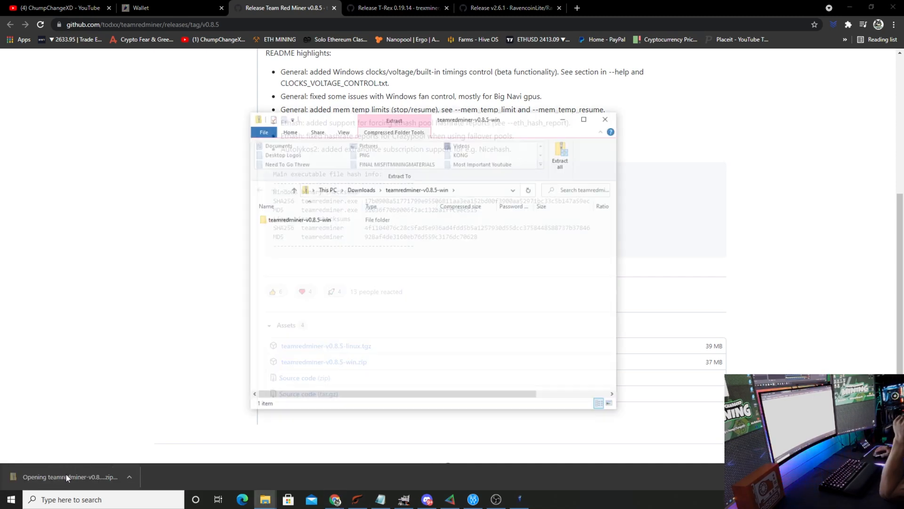
click(559, 153)
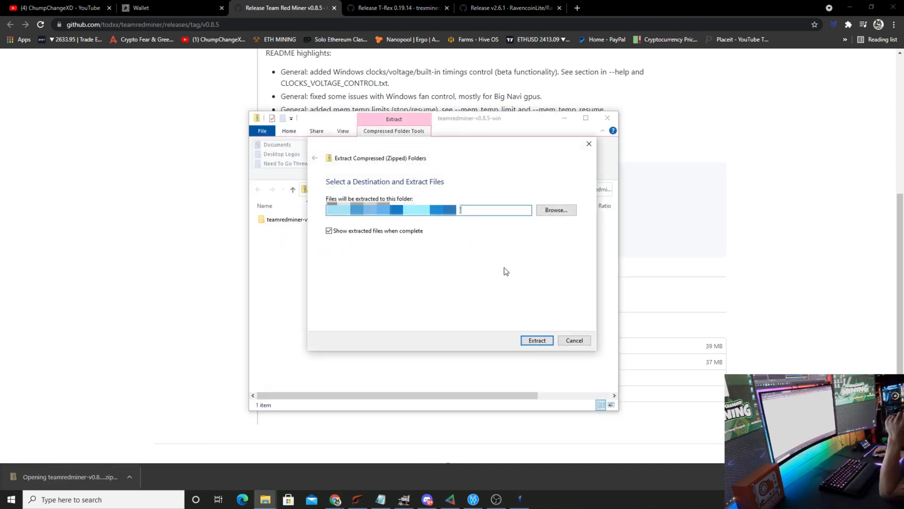
click(536, 340)
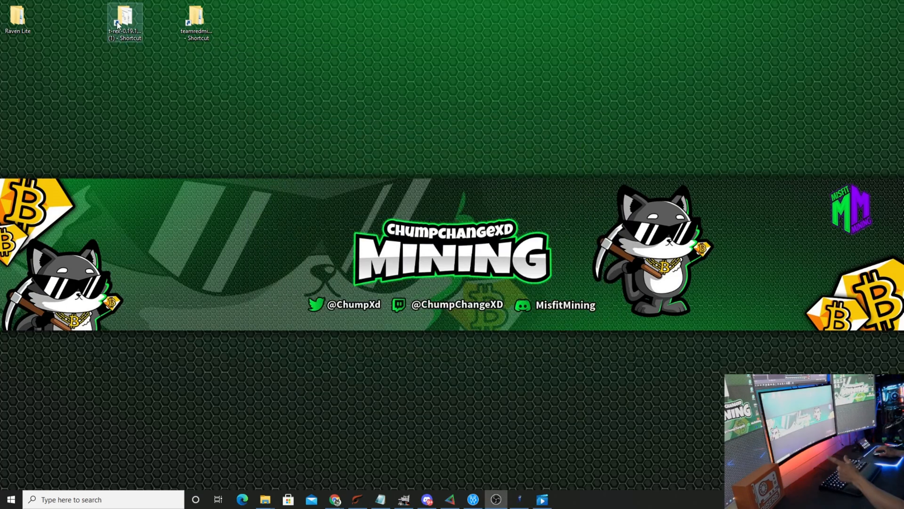
- Open the T-Rex folder, launch RVN-2miners, and show the SmartScreen warning's More info details
double_click(126, 17)
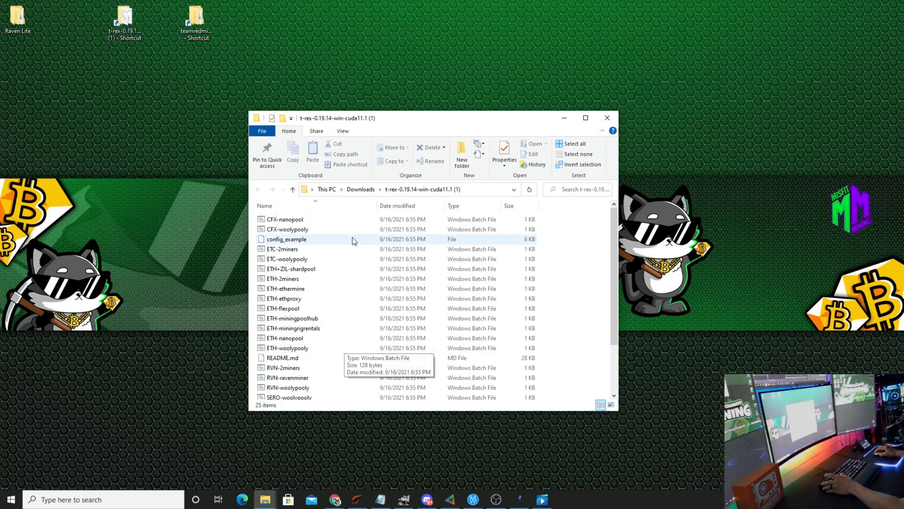
click(283, 368)
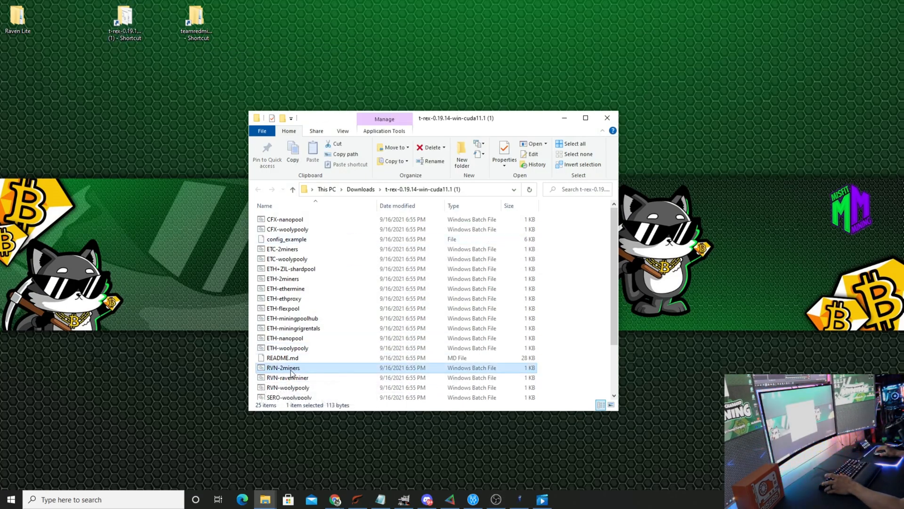
right_click(283, 368)
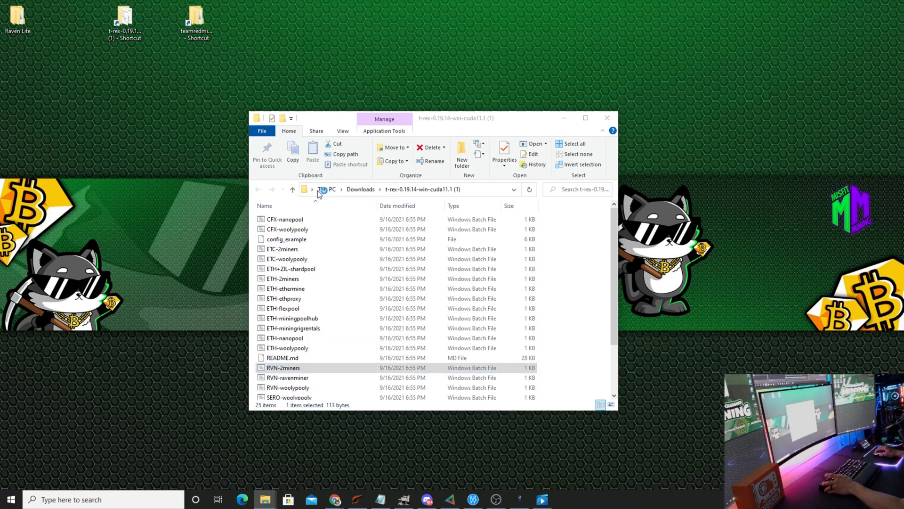
double_click(283, 367)
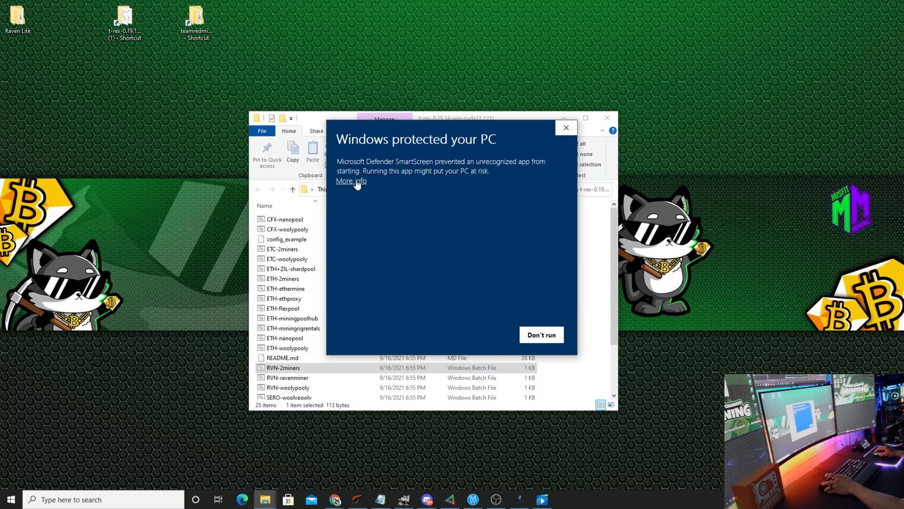
click(351, 180)
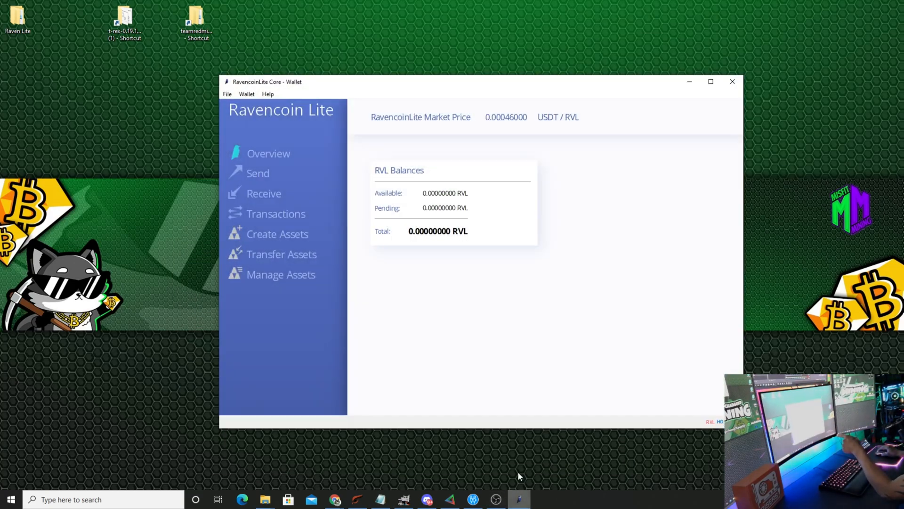
- Add a receiving address labelled 'CCXD Raven Lite' and open its copy-address menu
click(228, 94)
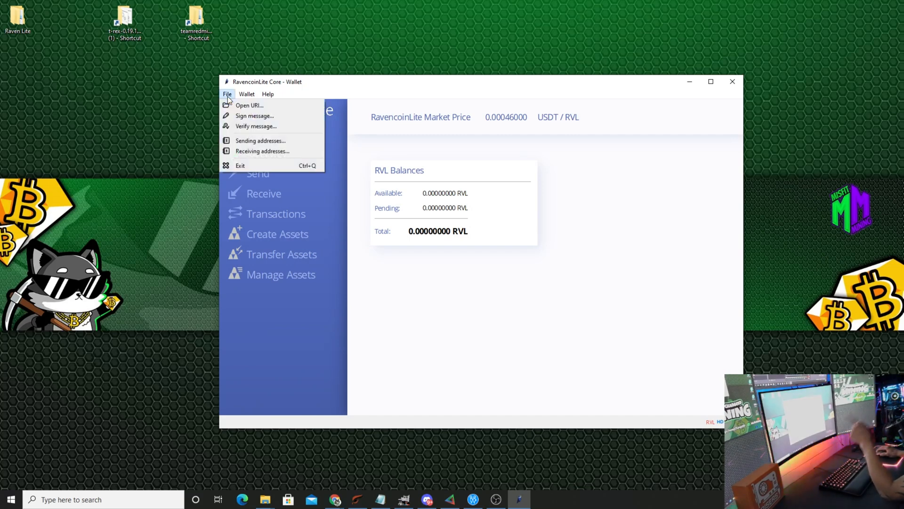
mouse_move(262, 151)
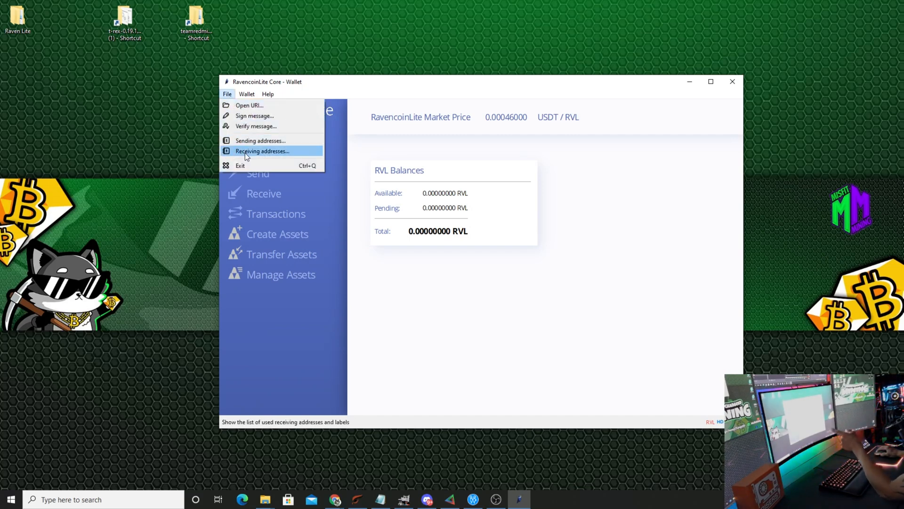
click(262, 151)
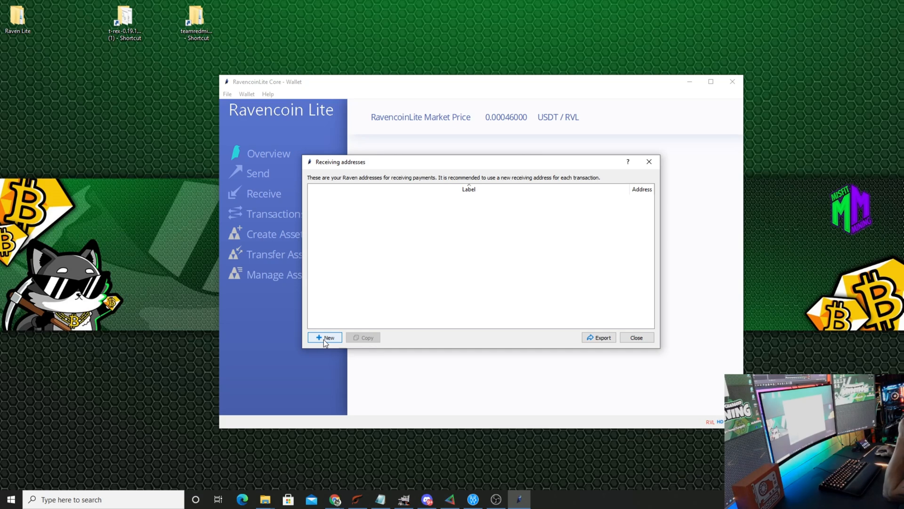
click(324, 337)
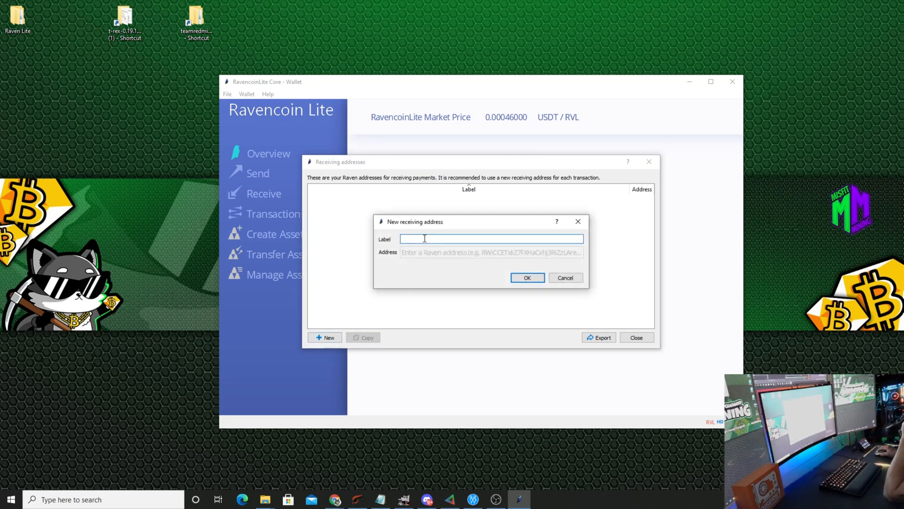
mouse_move(421, 241)
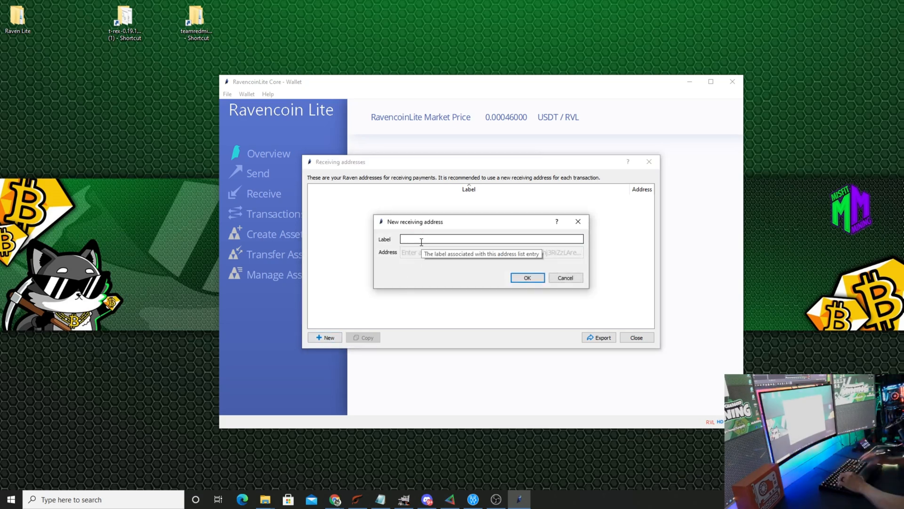
text(CCXD R)
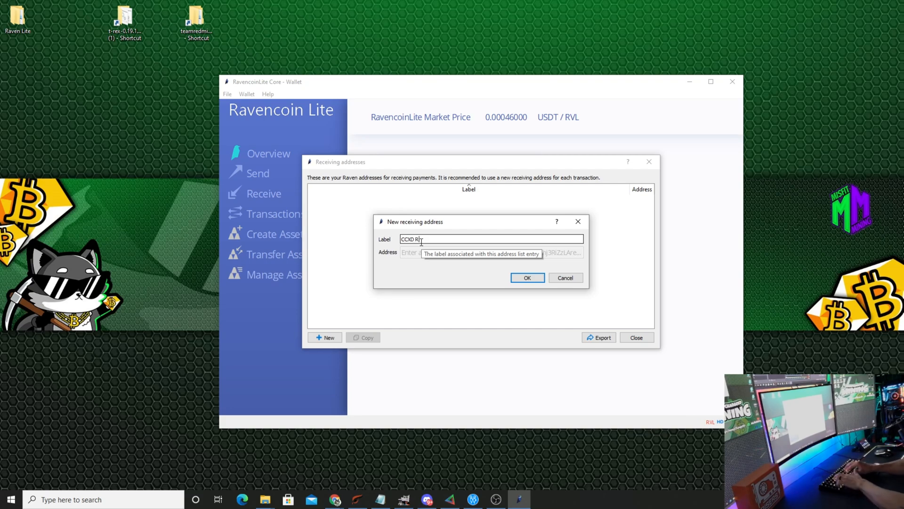
text(aven Lite)
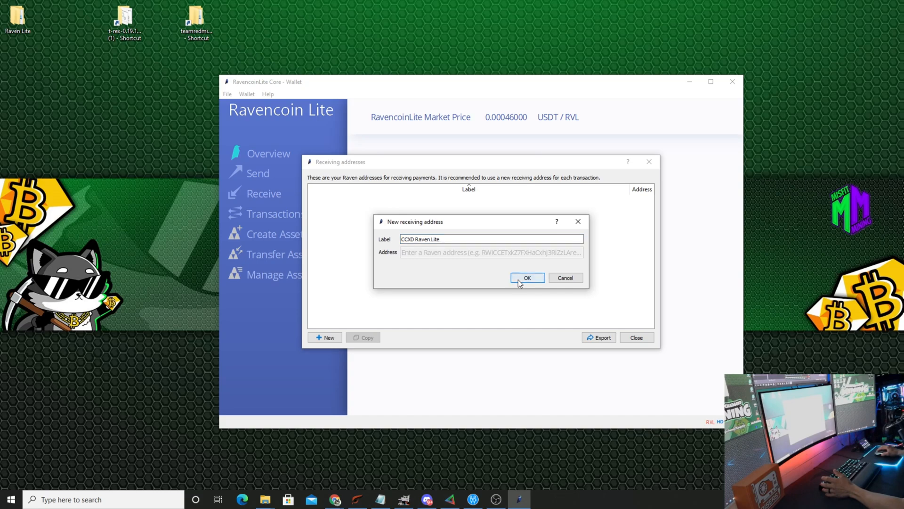
click(527, 277)
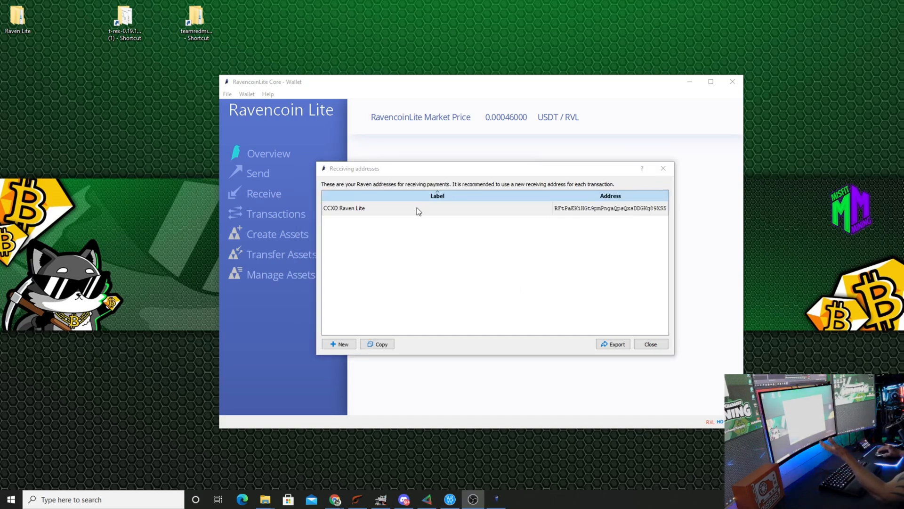
mouse_move(373, 219)
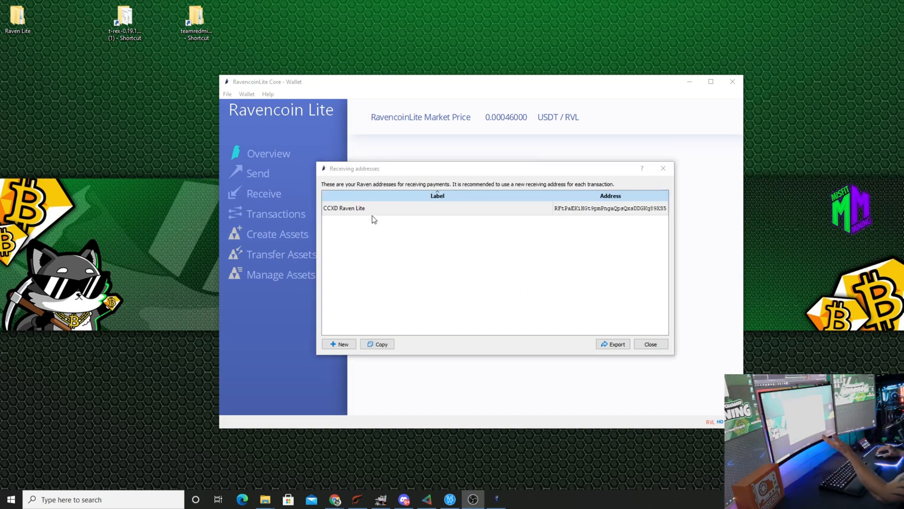
mouse_move(597, 218)
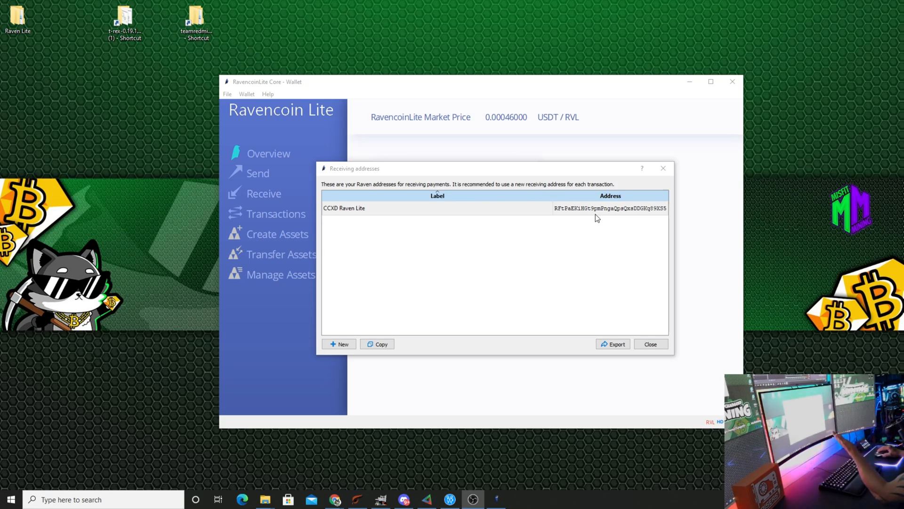
right_click(597, 208)
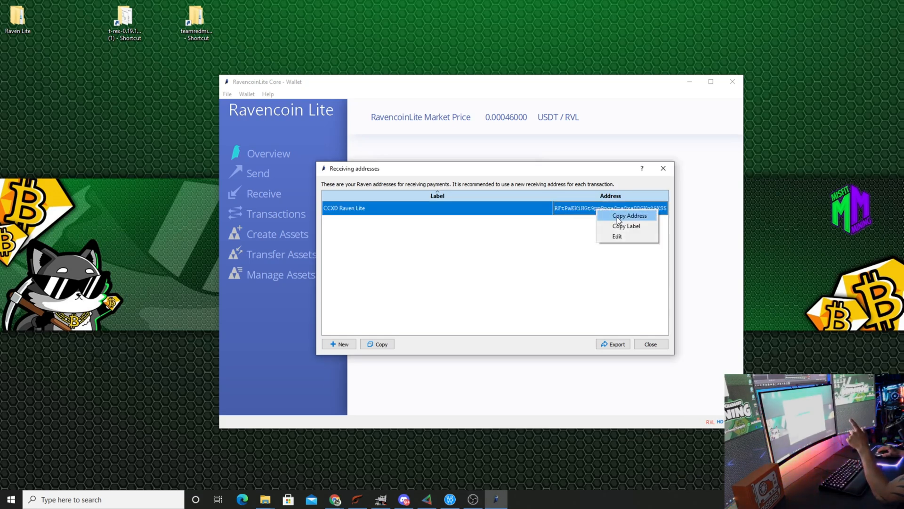
mouse_move(630, 209)
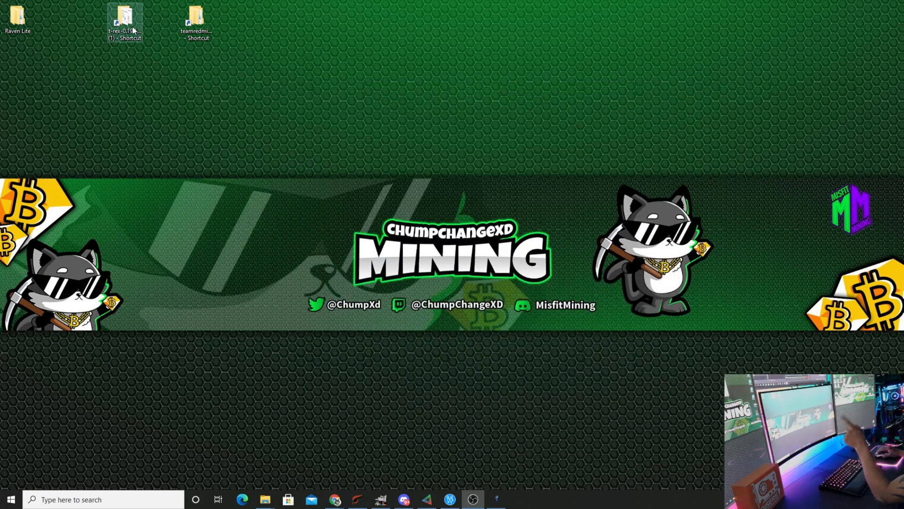
- Edit RVN-2miners in Notepad, replacing its command with the x16r coinminerz pool line
double_click(124, 17)
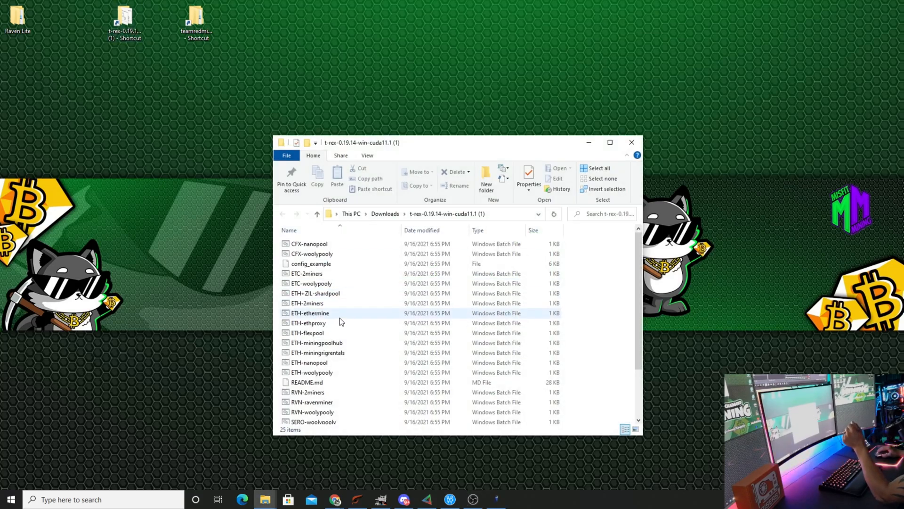
click(307, 369)
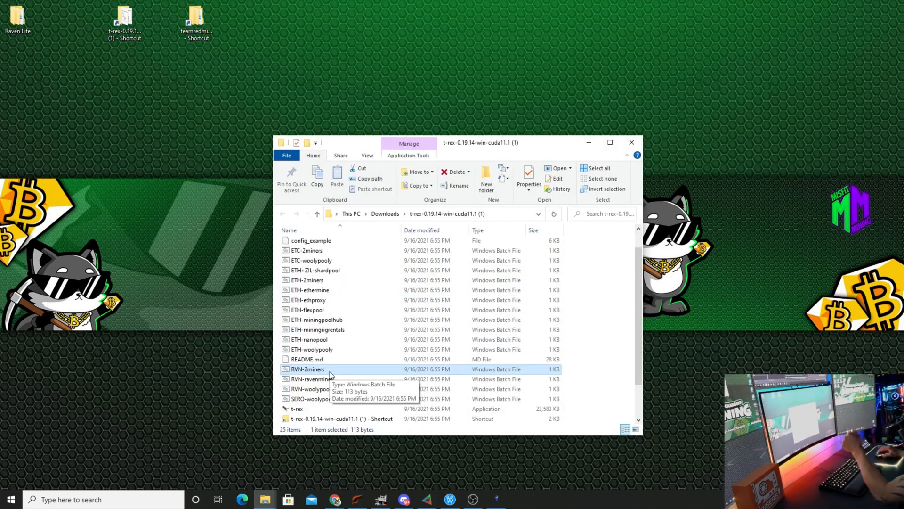
right_click(308, 369)
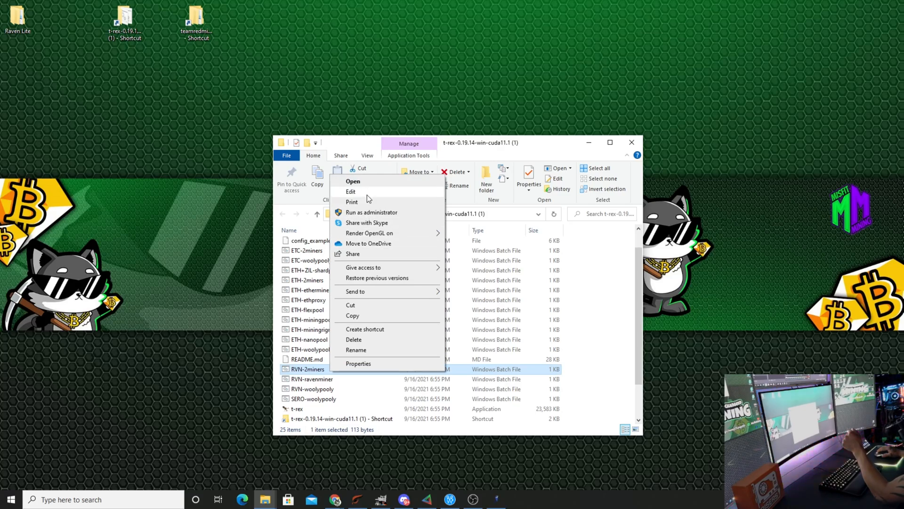
click(350, 192)
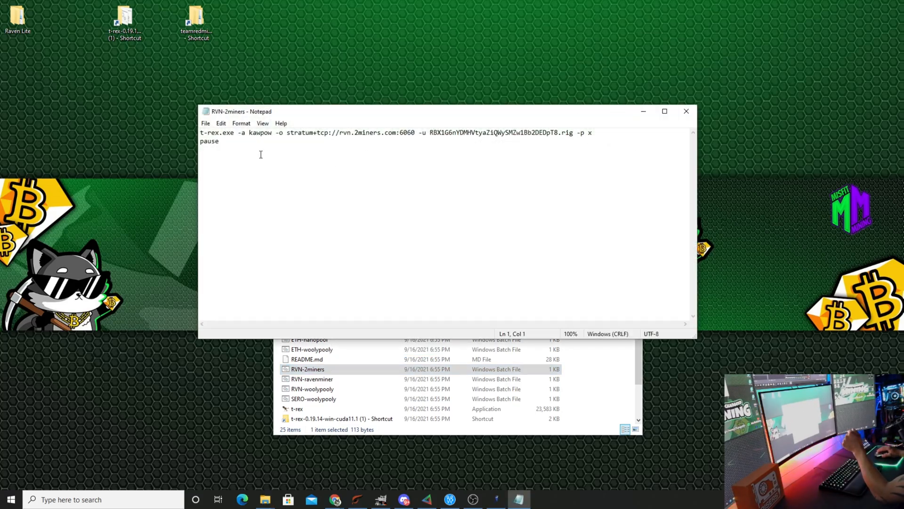
key(ctrl+a)
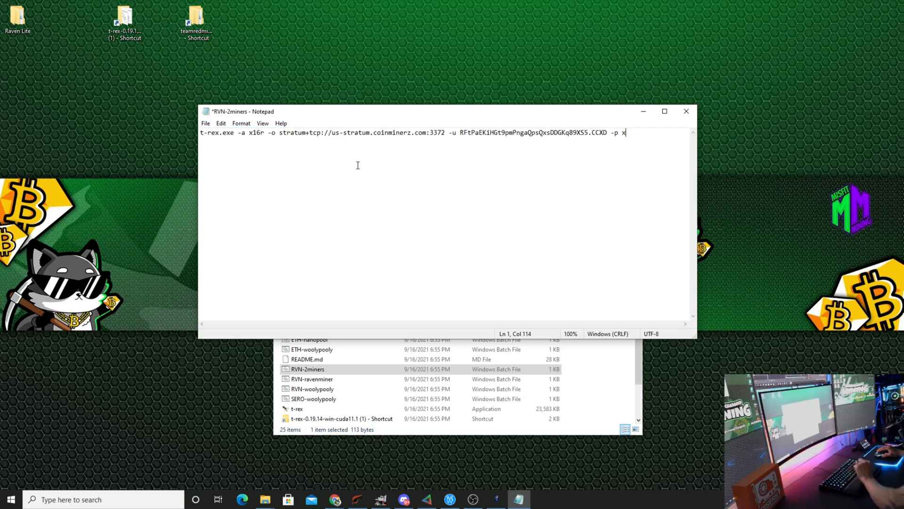
mouse_move(219, 147)
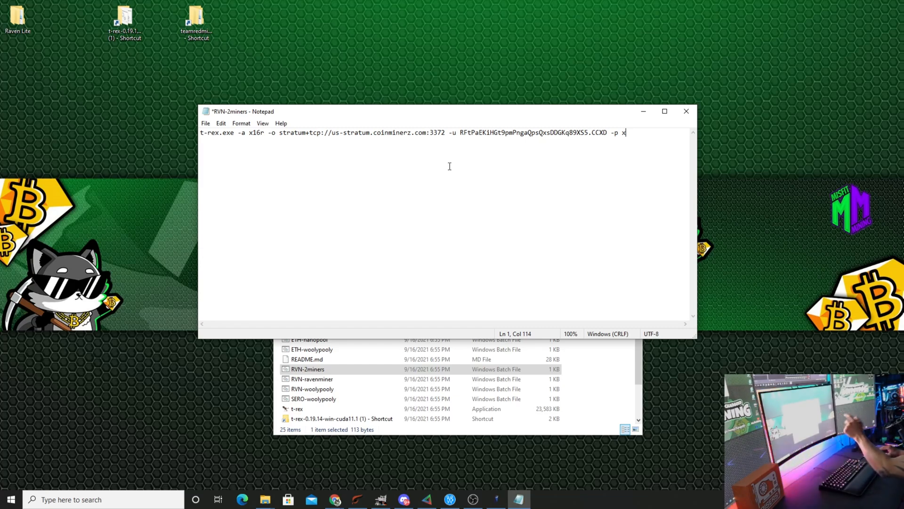
mouse_move(602, 149)
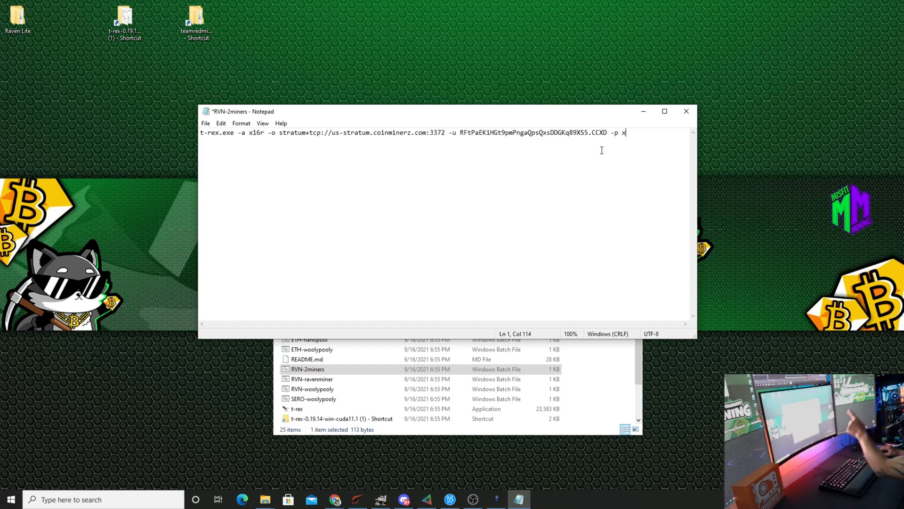
double_click(599, 133)
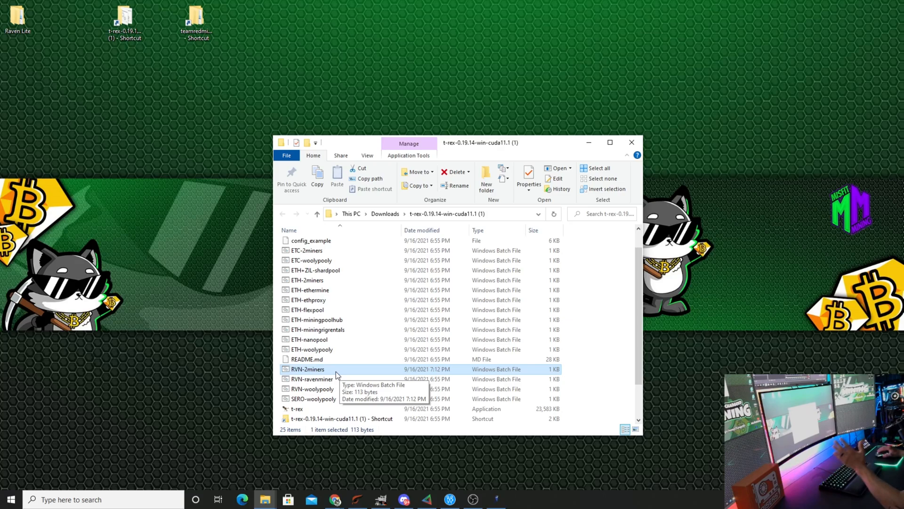
double_click(309, 369)
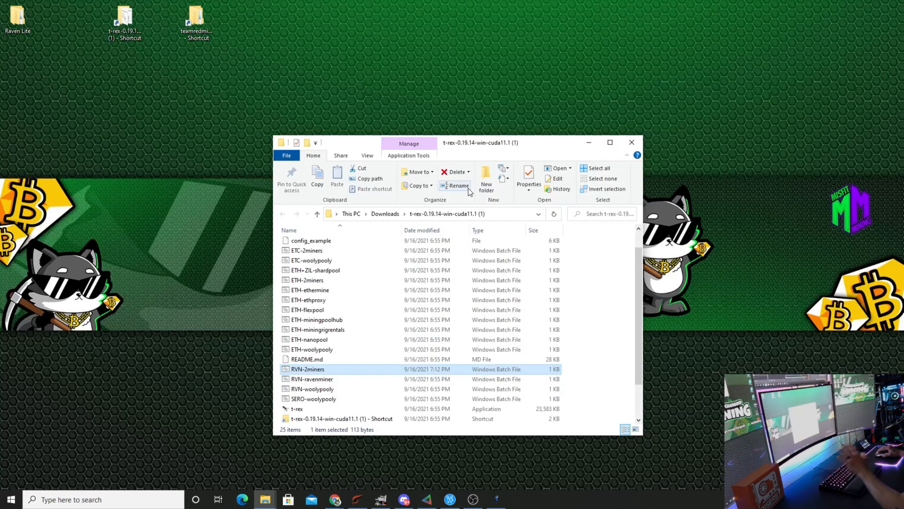
mouse_move(610, 142)
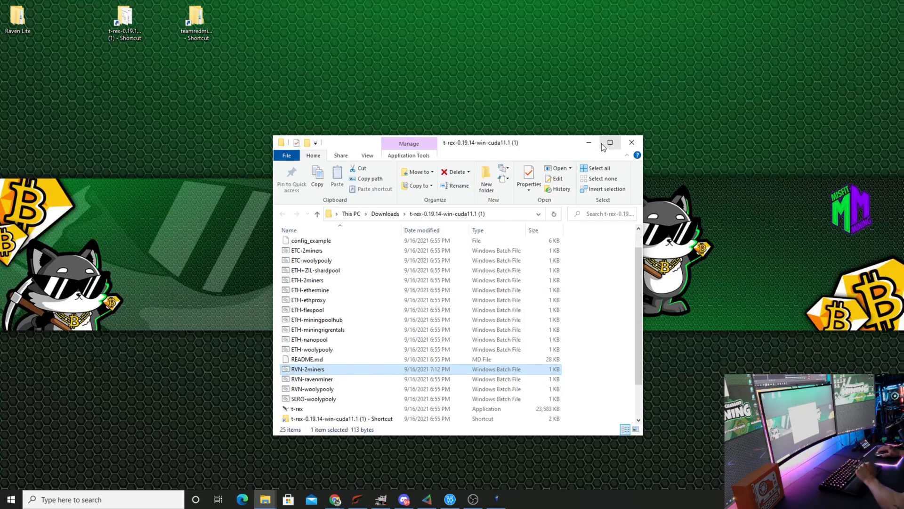
mouse_move(588, 142)
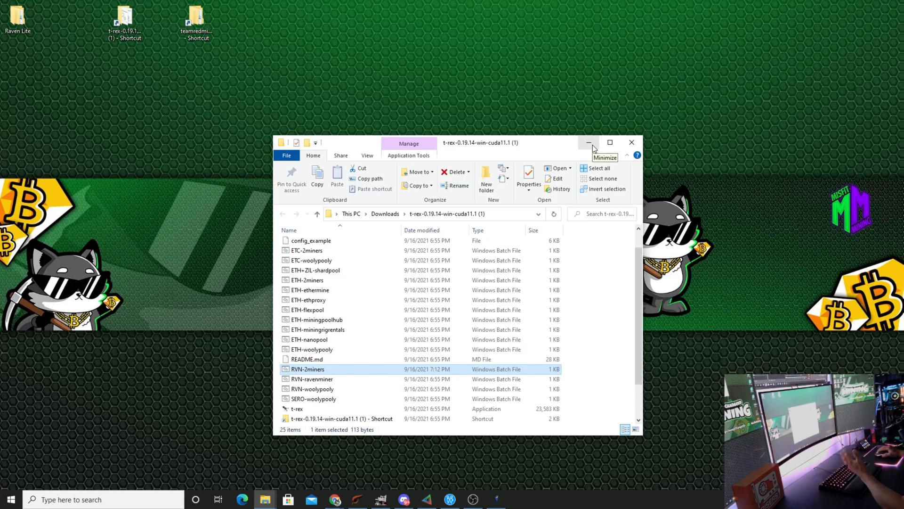
- Minimize the T-Rex folder and open teamredminer-v0.8.5-win to the start_kawpow script
click(589, 142)
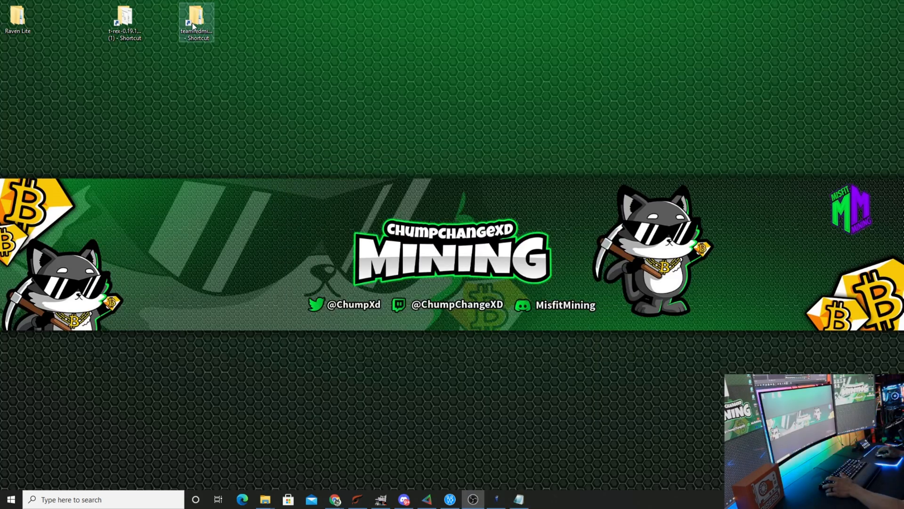
double_click(196, 18)
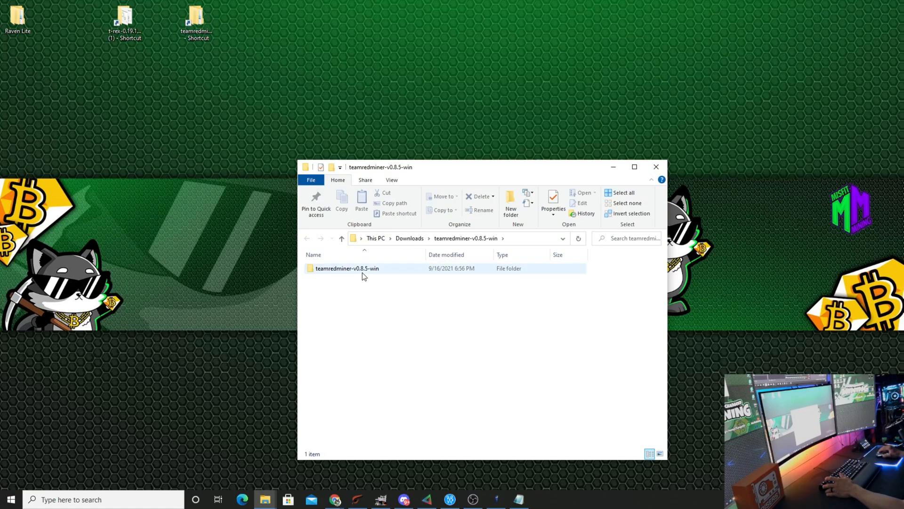
double_click(348, 268)
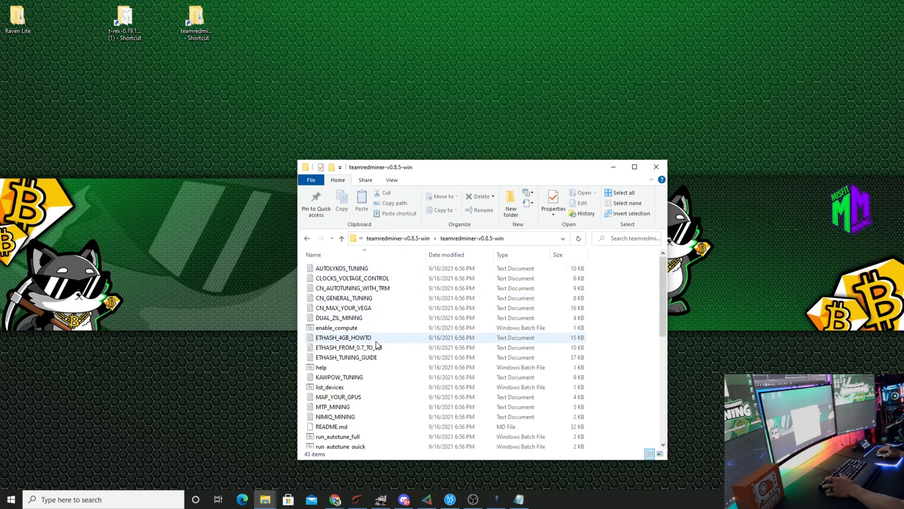
scroll(down, 3)
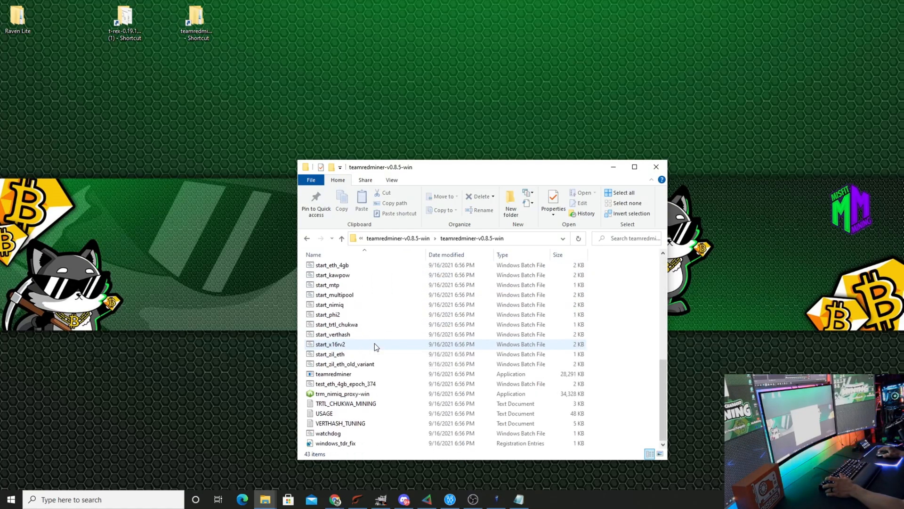
right_click(331, 274)
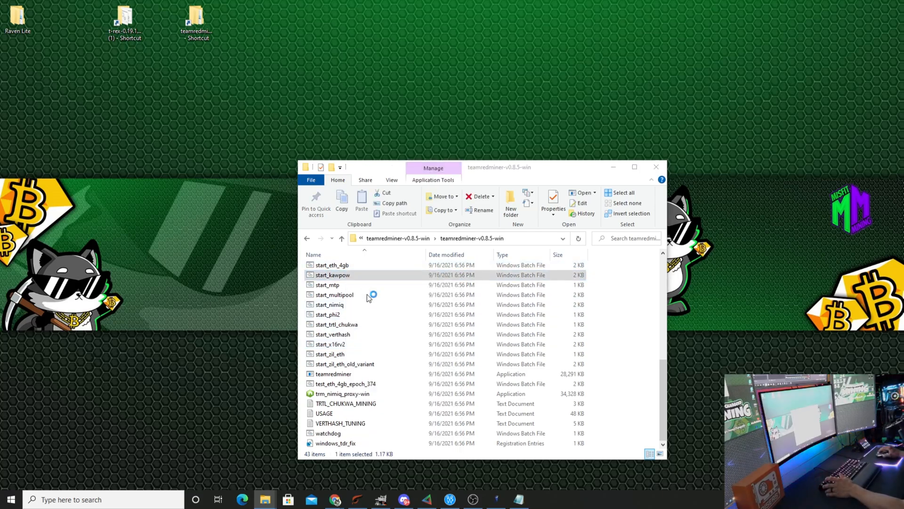
- Run start_kawpow.bat past the SmartScreen warning, then close the TeamRedMiner folder window
double_click(332, 275)
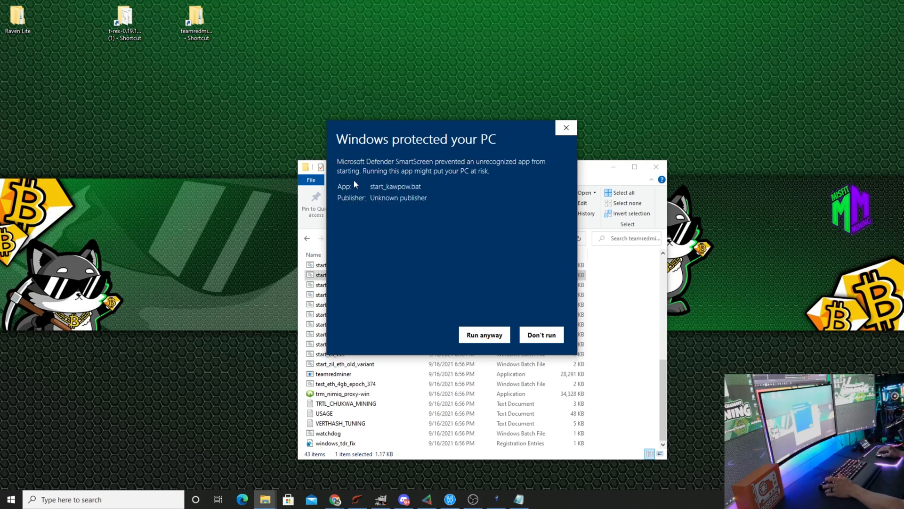
click(483, 334)
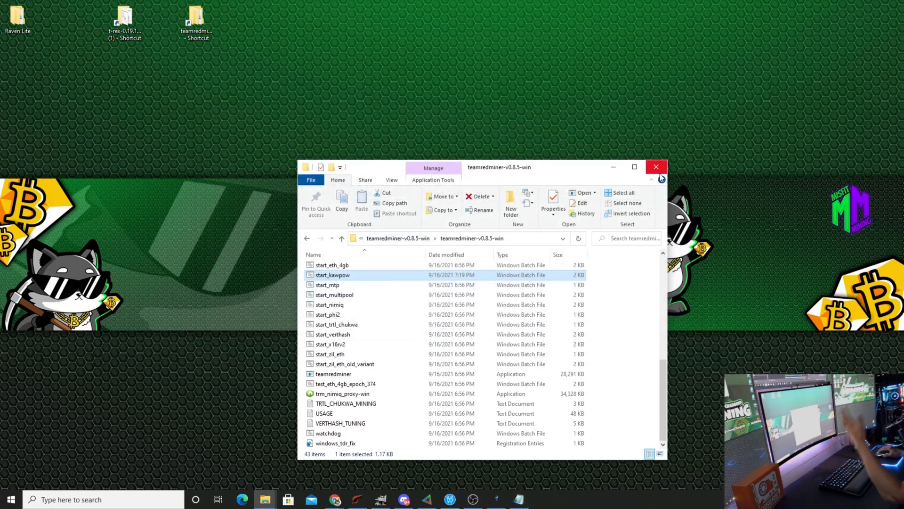
click(656, 167)
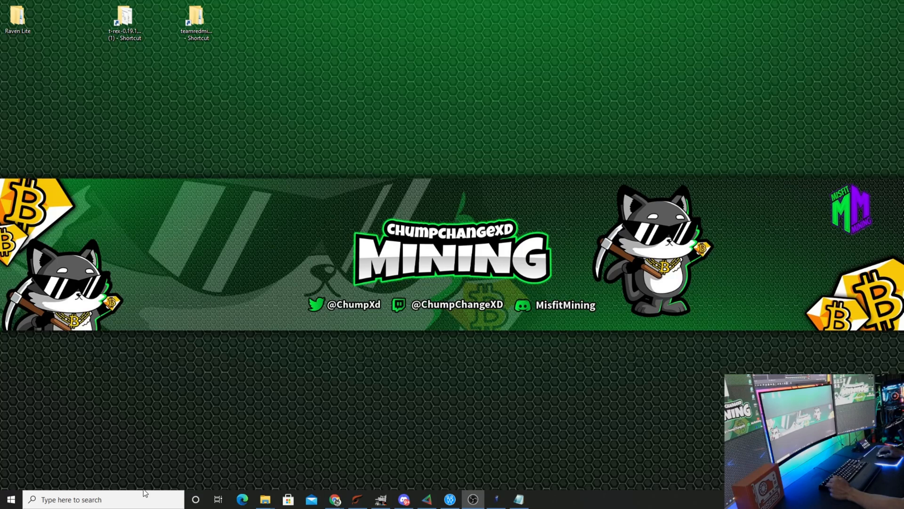
- Load Afterburner overclock profile 1 on the first GPU and the RTX 3070, then minimize
click(540, 500)
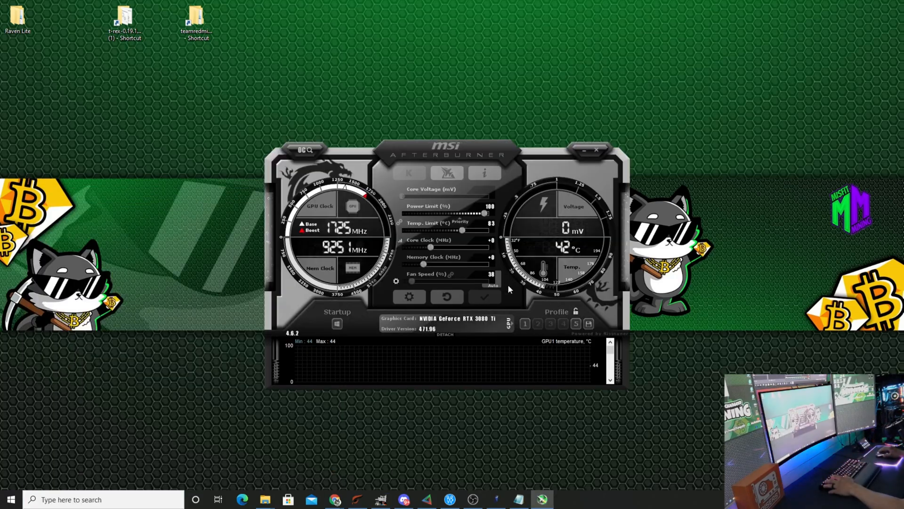
click(524, 323)
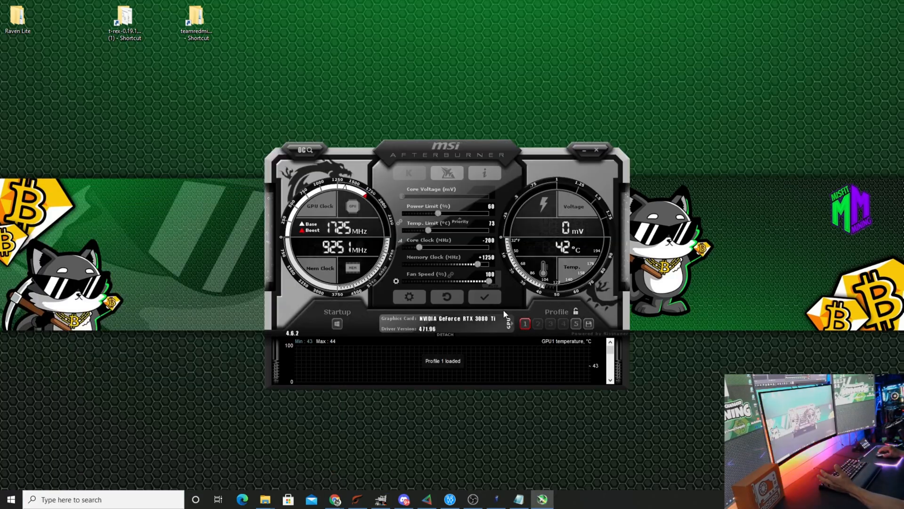
click(510, 324)
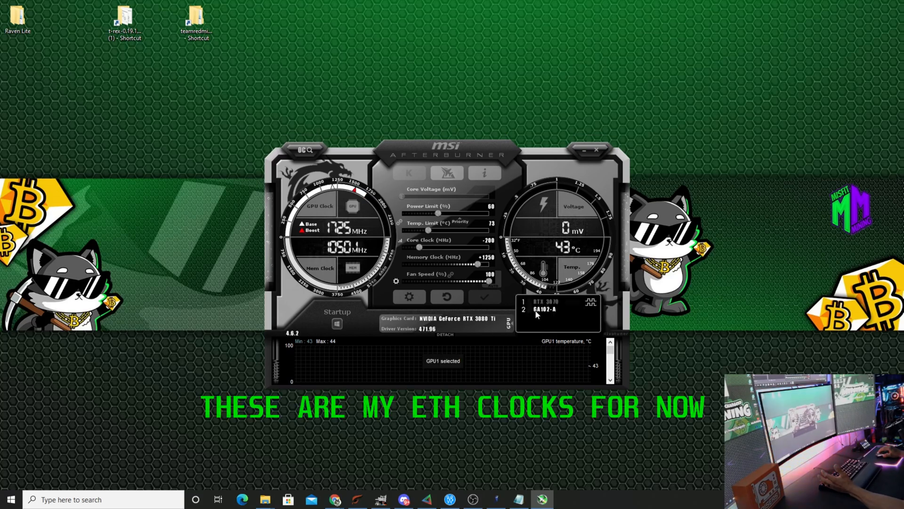
click(545, 301)
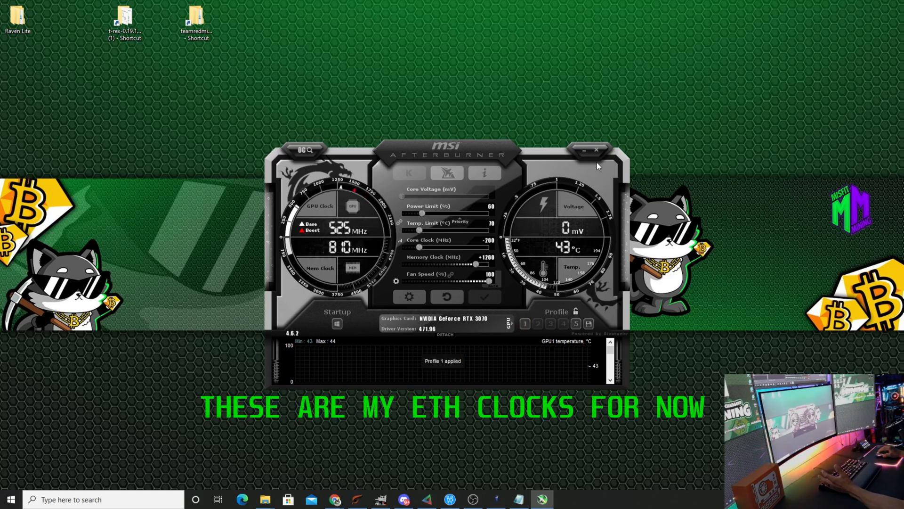
click(604, 151)
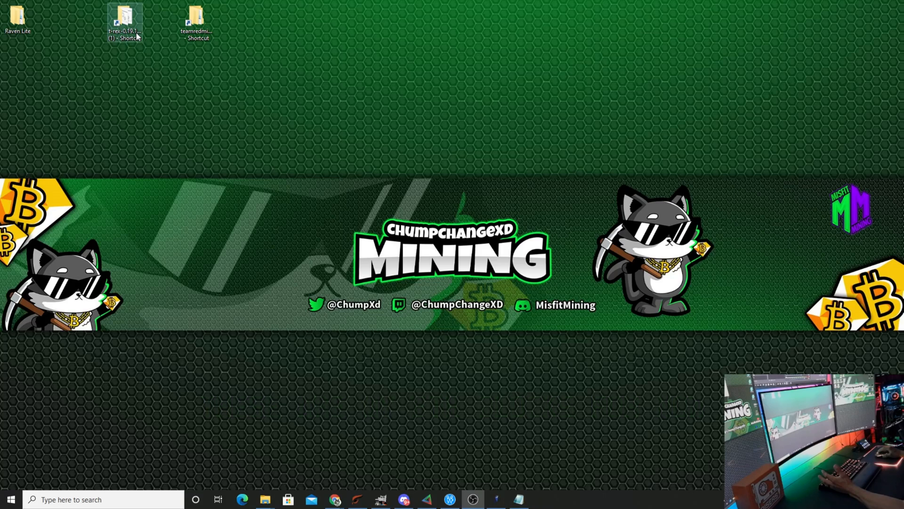
- Launch the T-Rex x16r shortcut and select its command line in the Notepad notes
double_click(124, 17)
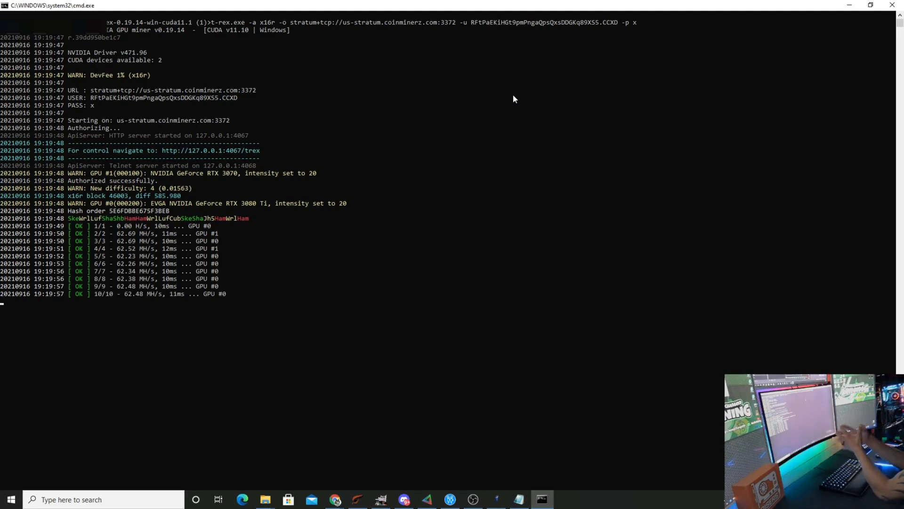
click(517, 500)
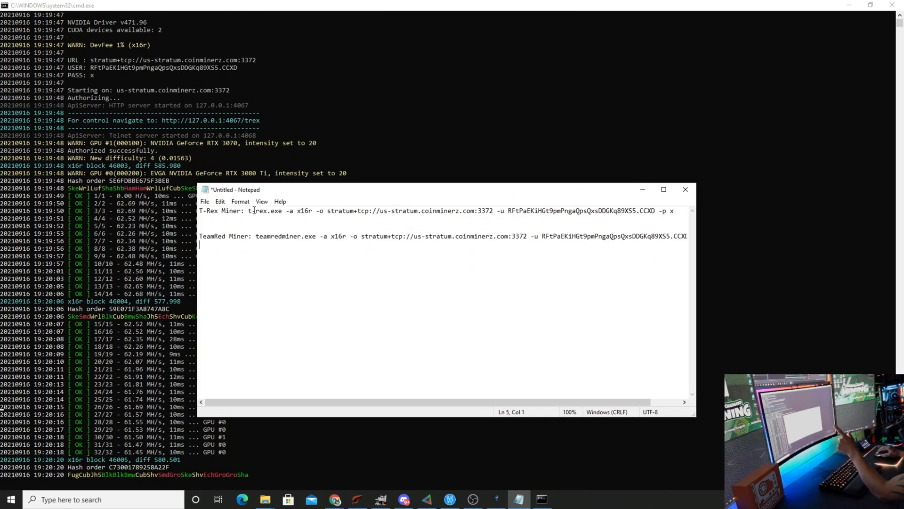
triple_click(439, 211)
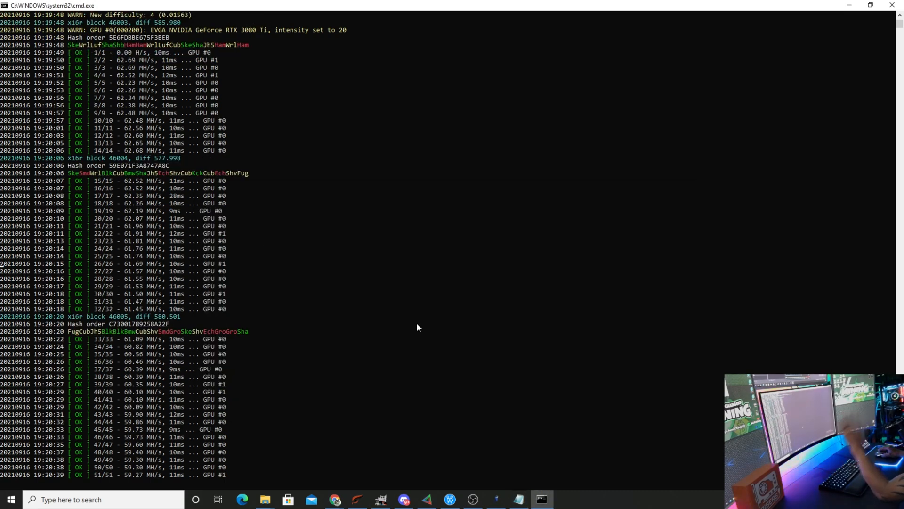
scroll(down, 3)
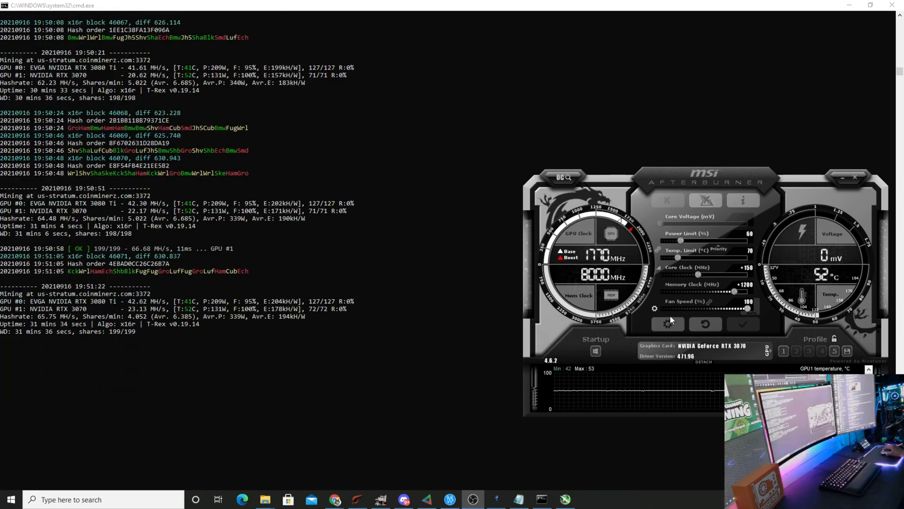
mouse_move(574, 293)
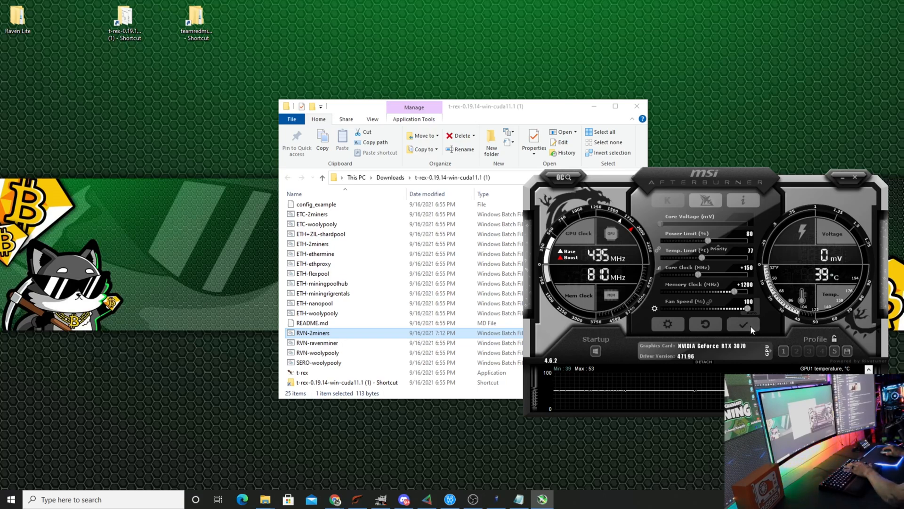
- Apply the RTX 3070 overclock: 80% power limit, +150 core, +1200 memory
click(752, 347)
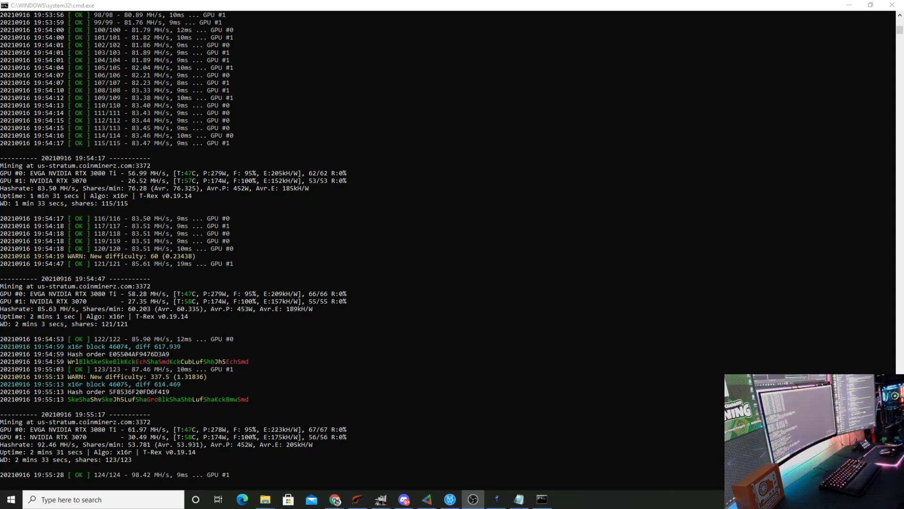
- Scroll the T-Rex console to follow hashrate reports and accepted shares
scroll(down, 3)
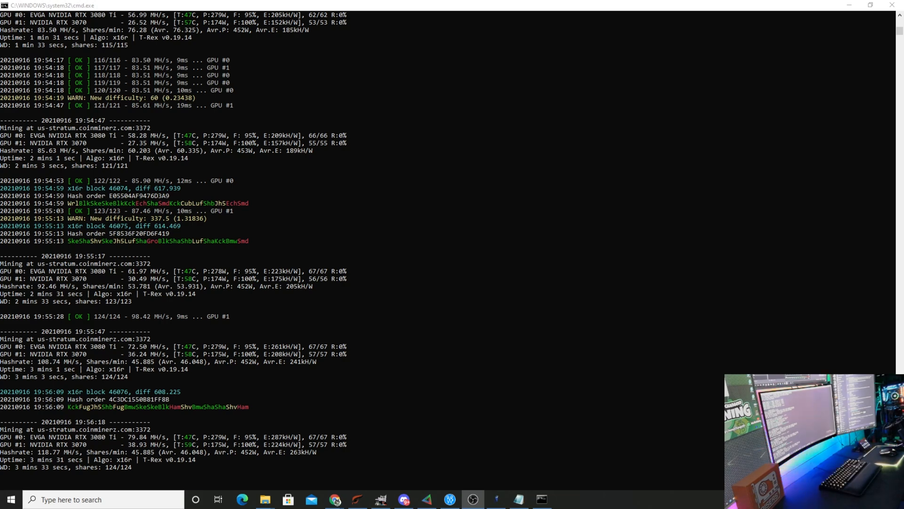
scroll(down, 3)
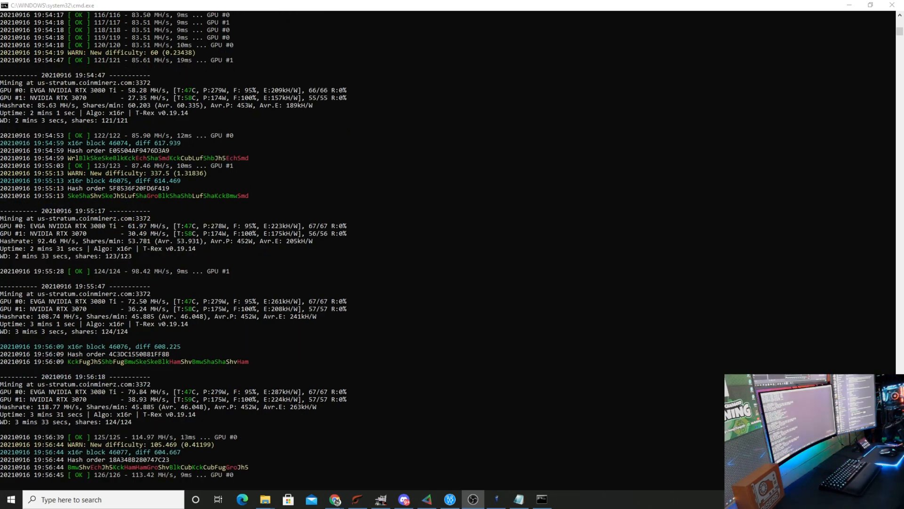
scroll(down, 3)
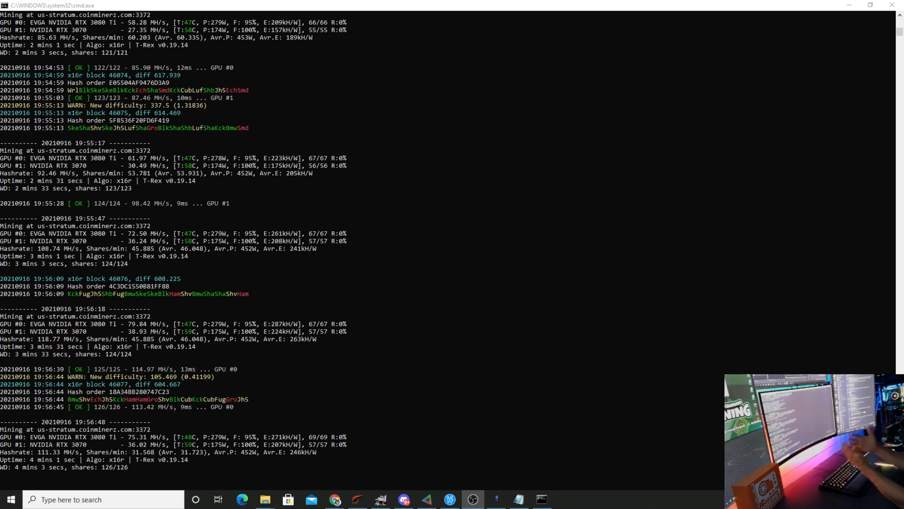
scroll(down, 3)
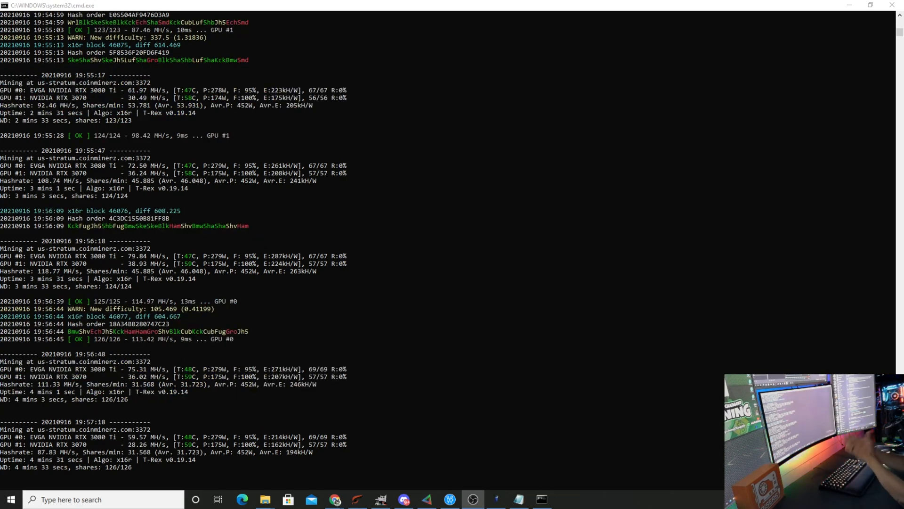
scroll(down, 3)
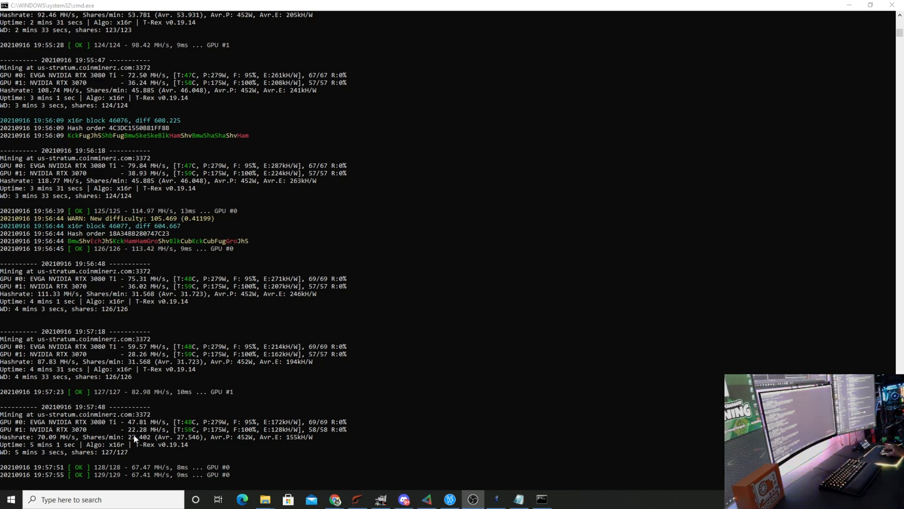
mouse_move(458, 455)
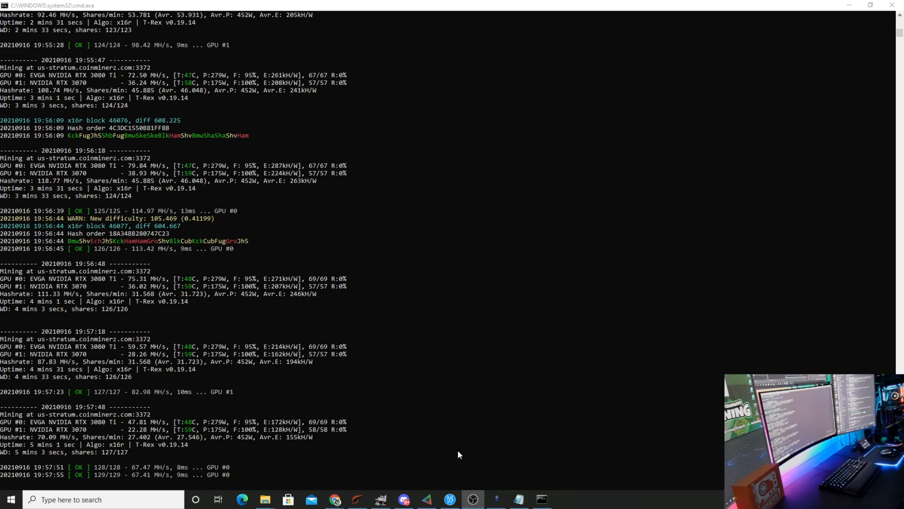
scroll(down, 3)
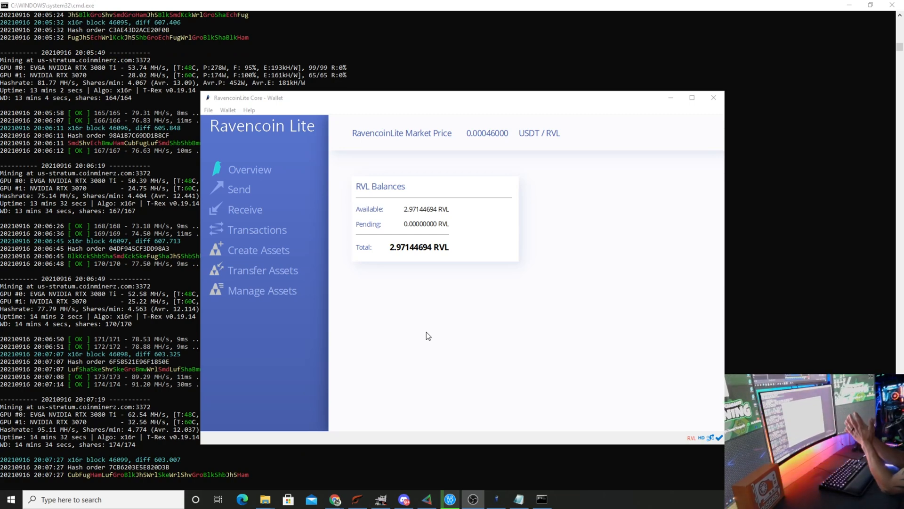
- Scroll the RavencoinLite wallet Overview to view the 2.97144694 RVL balance
scroll(down, 3)
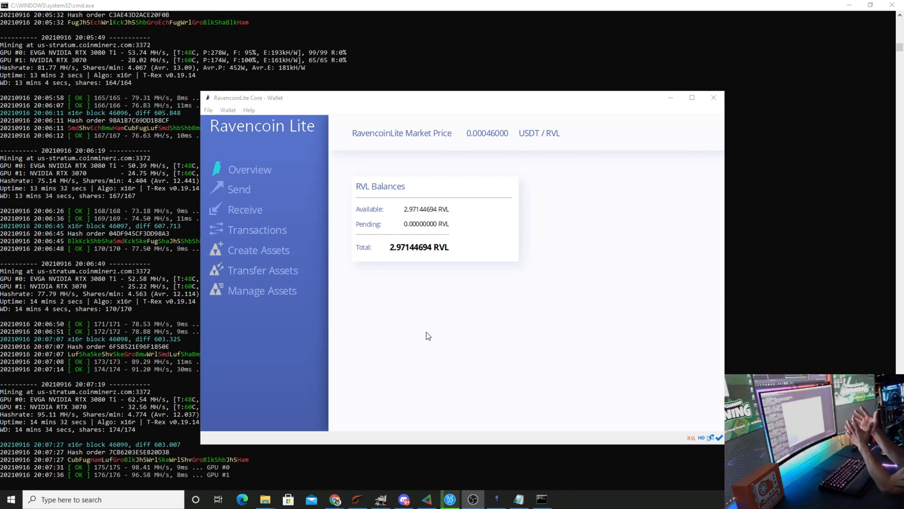
scroll(down, 3)
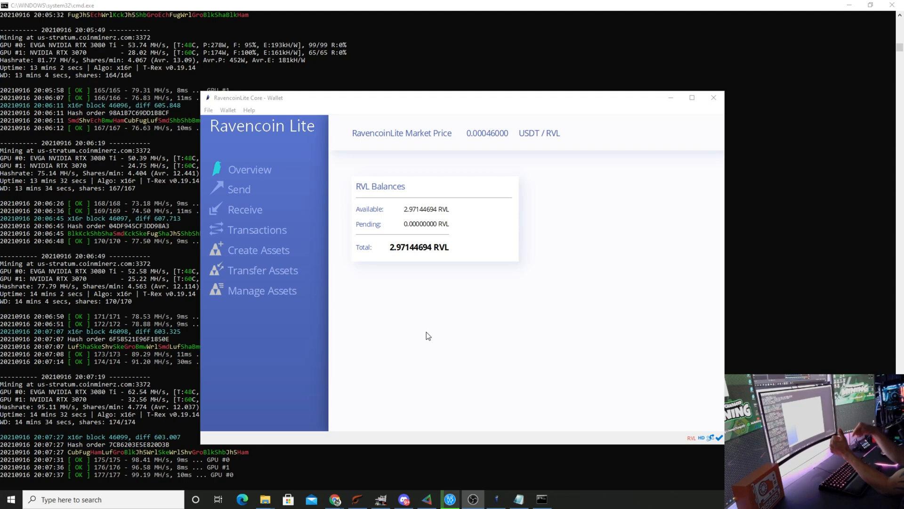